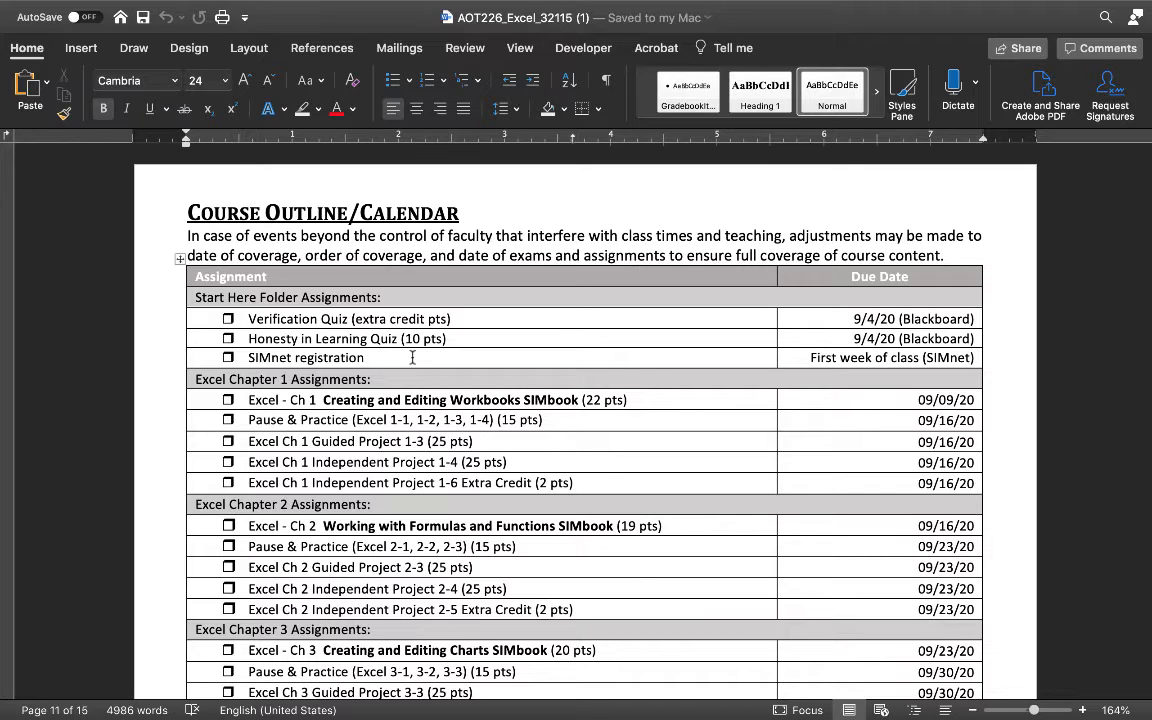
pyautogui.moveTo(464, 390)
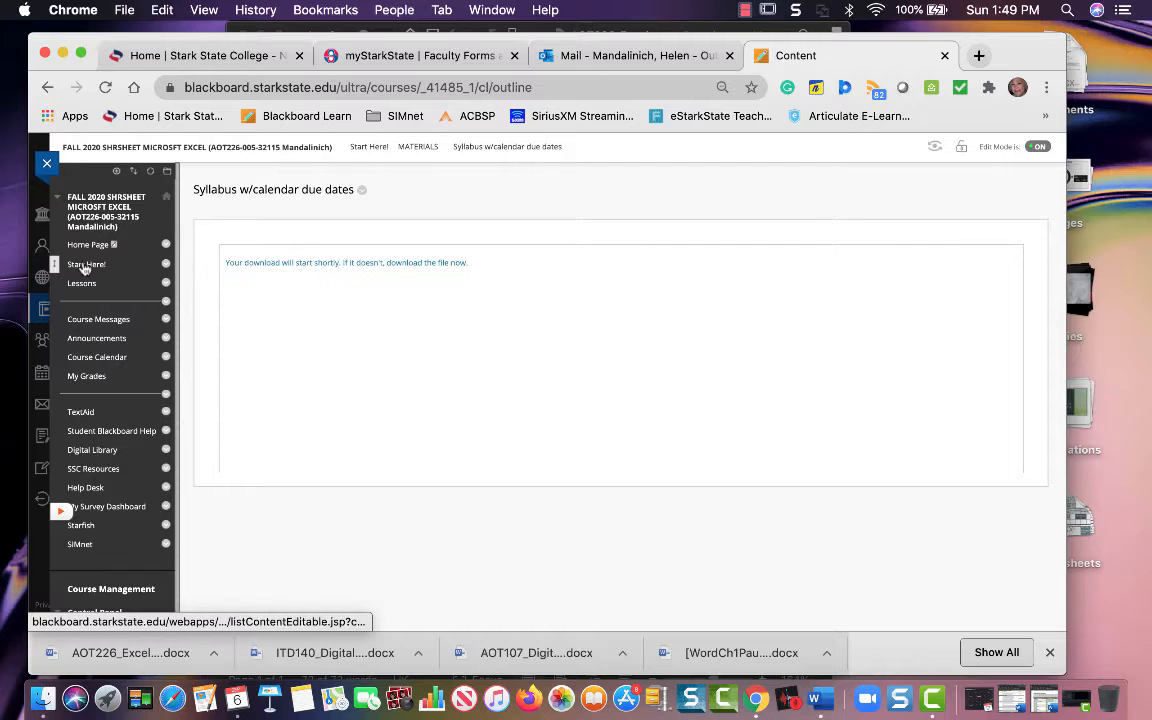
# Go to Lessons and into the HOW TO COMPLETE ALL ASSIGNMENTS folder
pyautogui.click(80, 284)
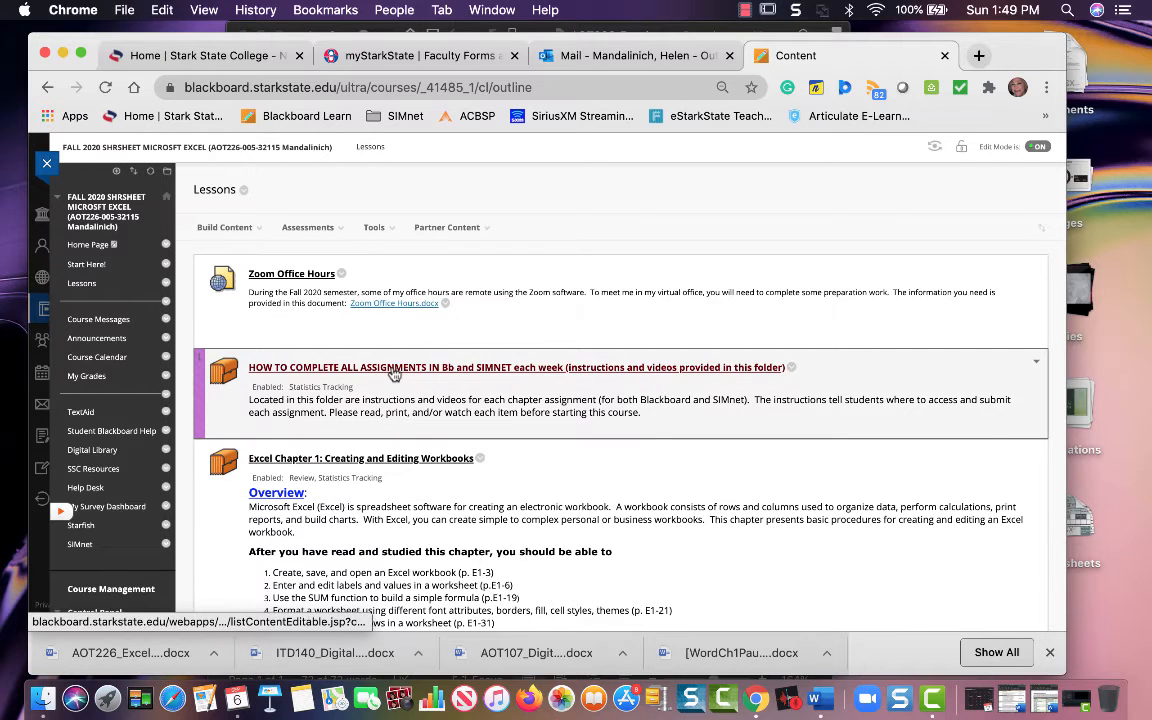
pyautogui.click(516, 368)
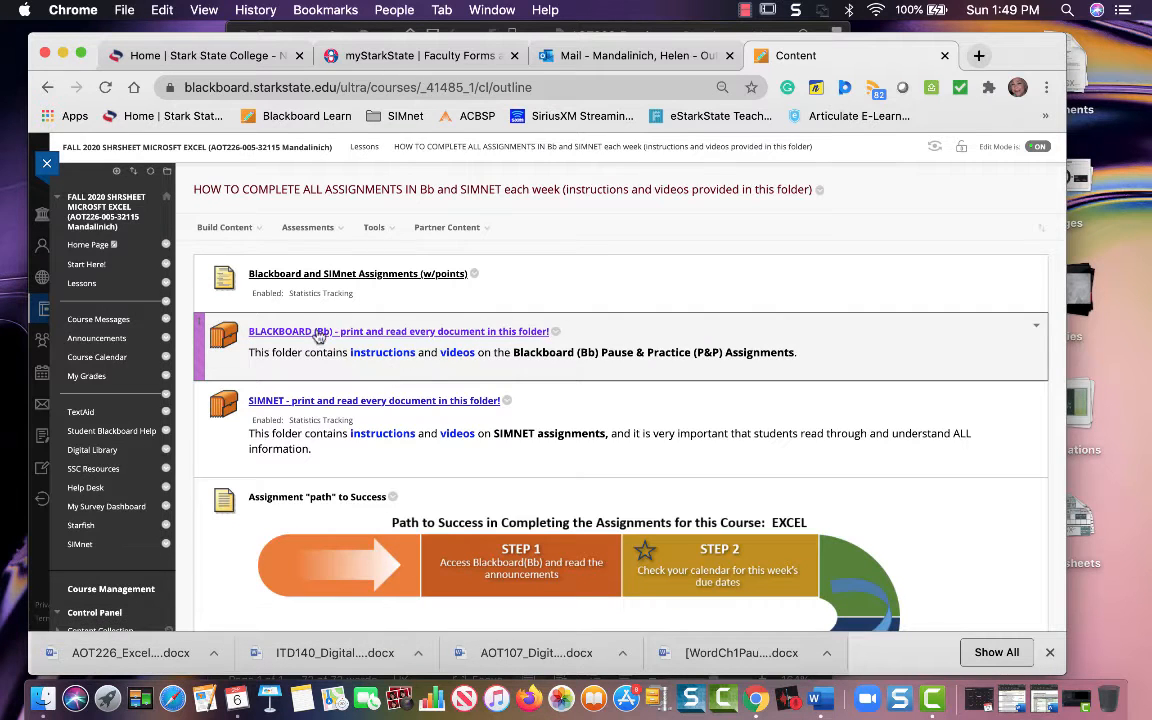
# Browse the BLACKBOARD (Bb) instructions subfolder, then return to the parent folder via the breadcrumb
pyautogui.click(398, 332)
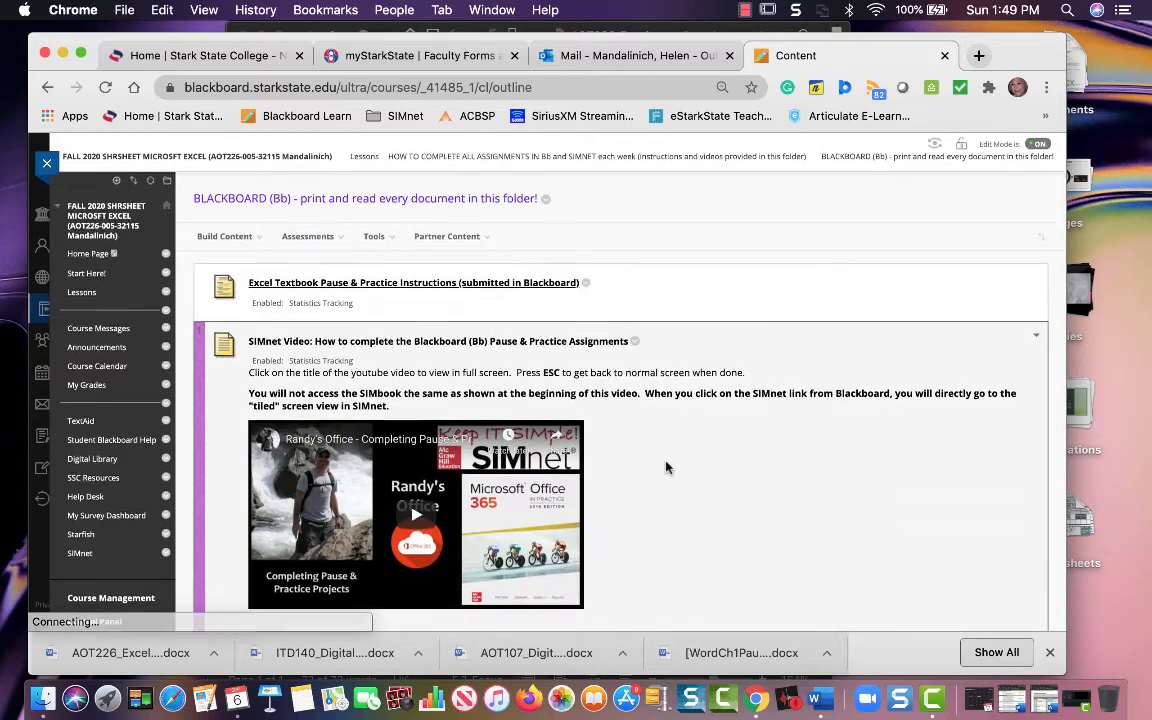
pyautogui.scroll(-3)
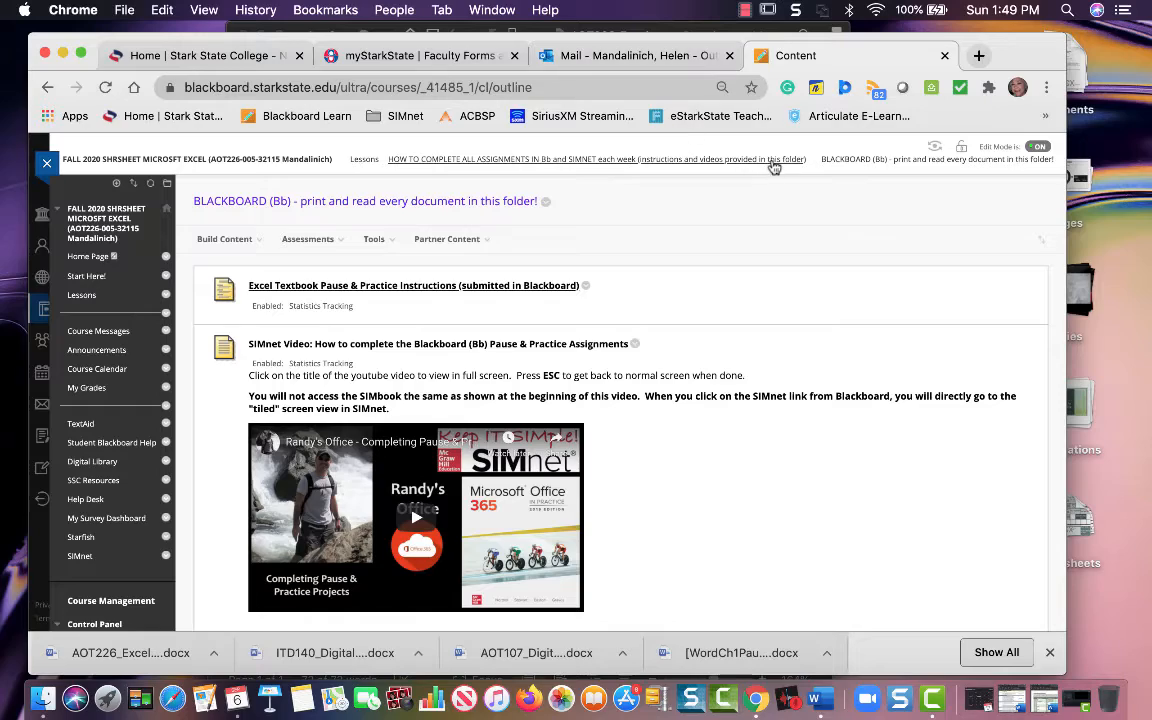
pyautogui.click(596, 160)
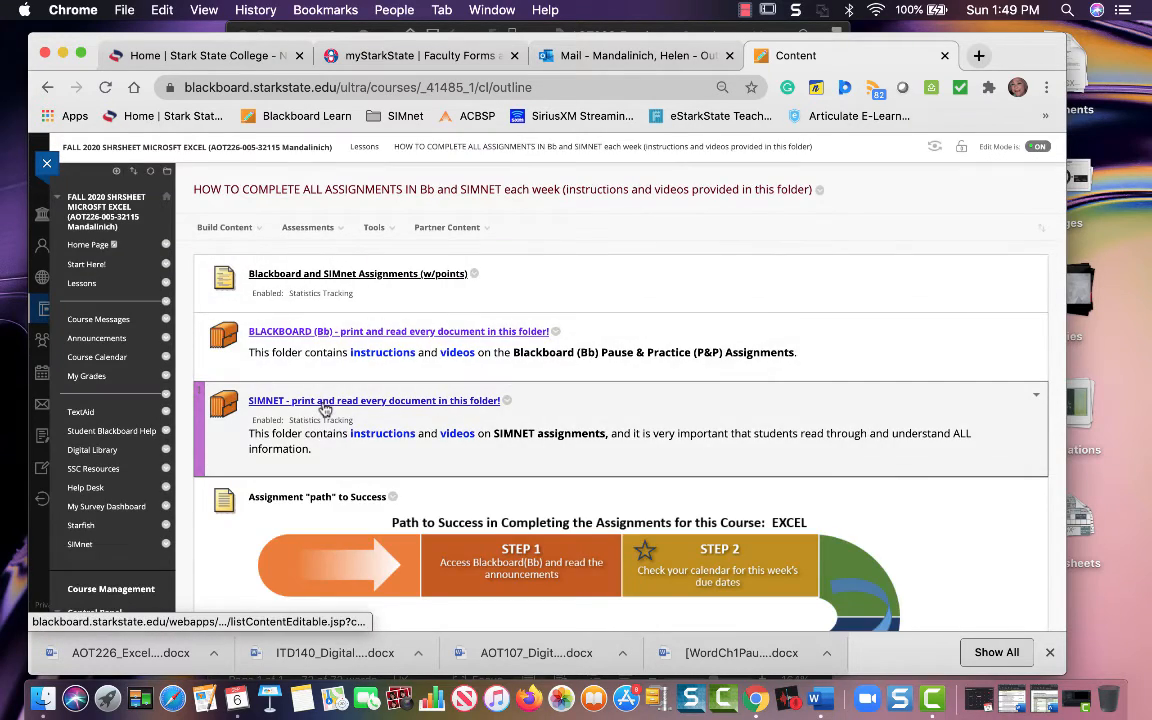
# Scroll through the SIMnet folder's help videos down to Let Me Try and back up
pyautogui.scroll(-3)
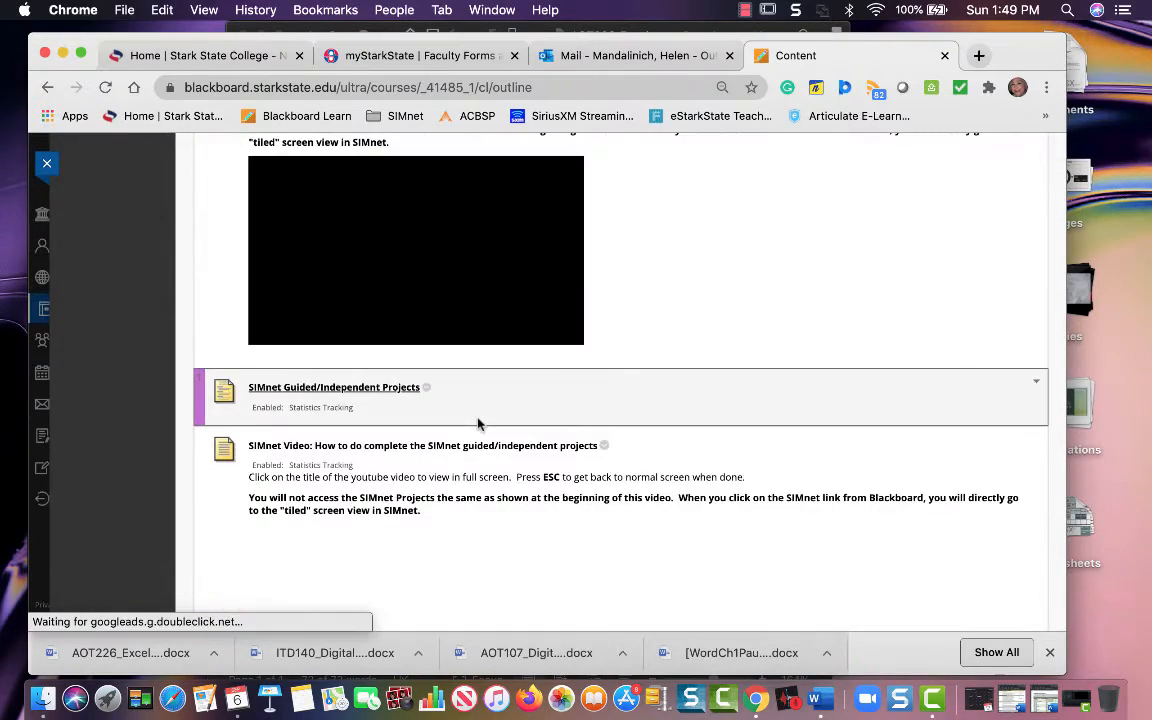
pyautogui.scroll(3)
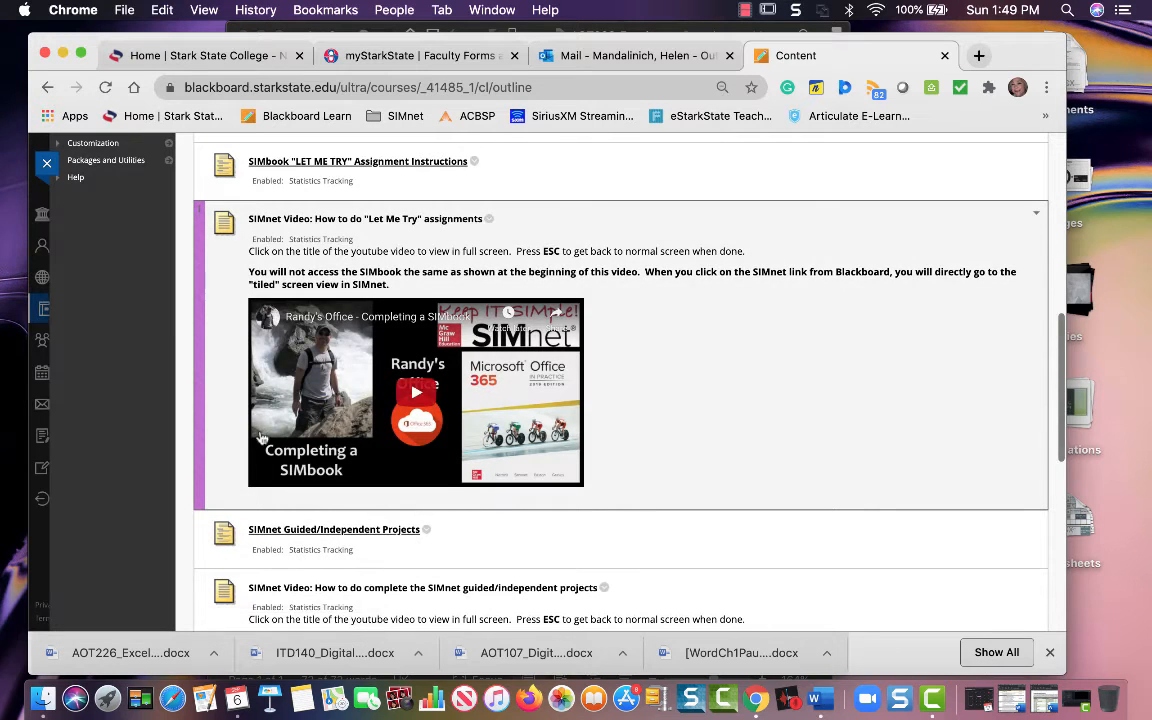
pyautogui.moveTo(640, 424)
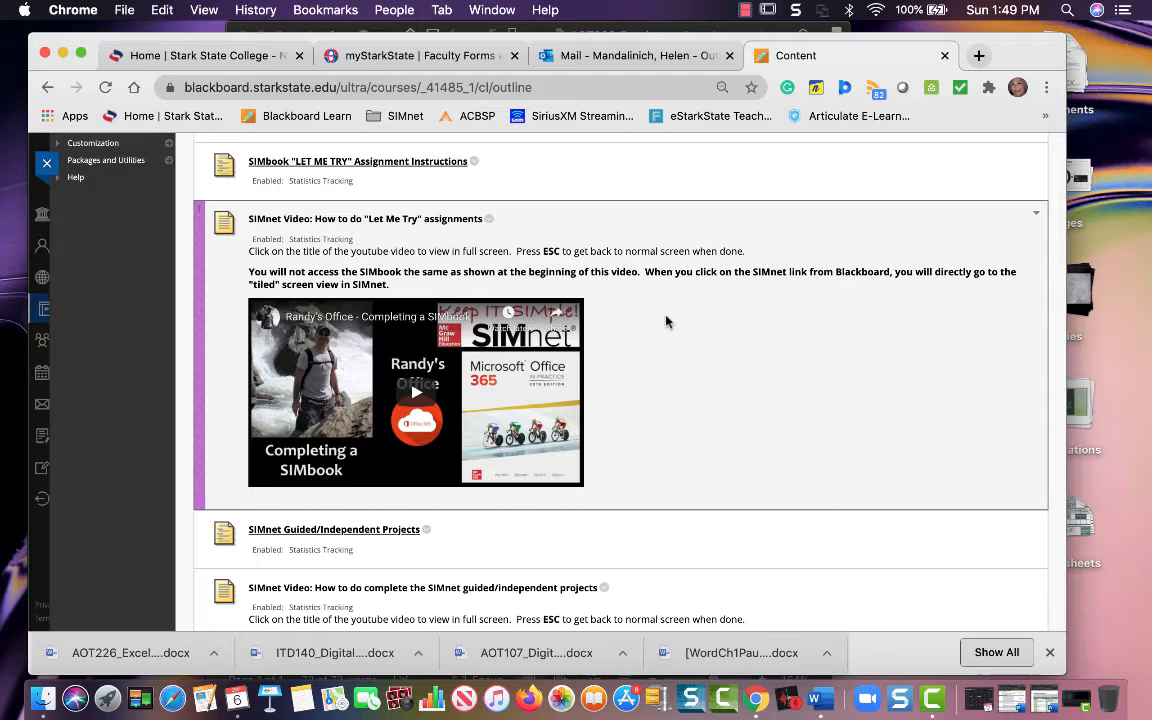
pyautogui.moveTo(700, 348)
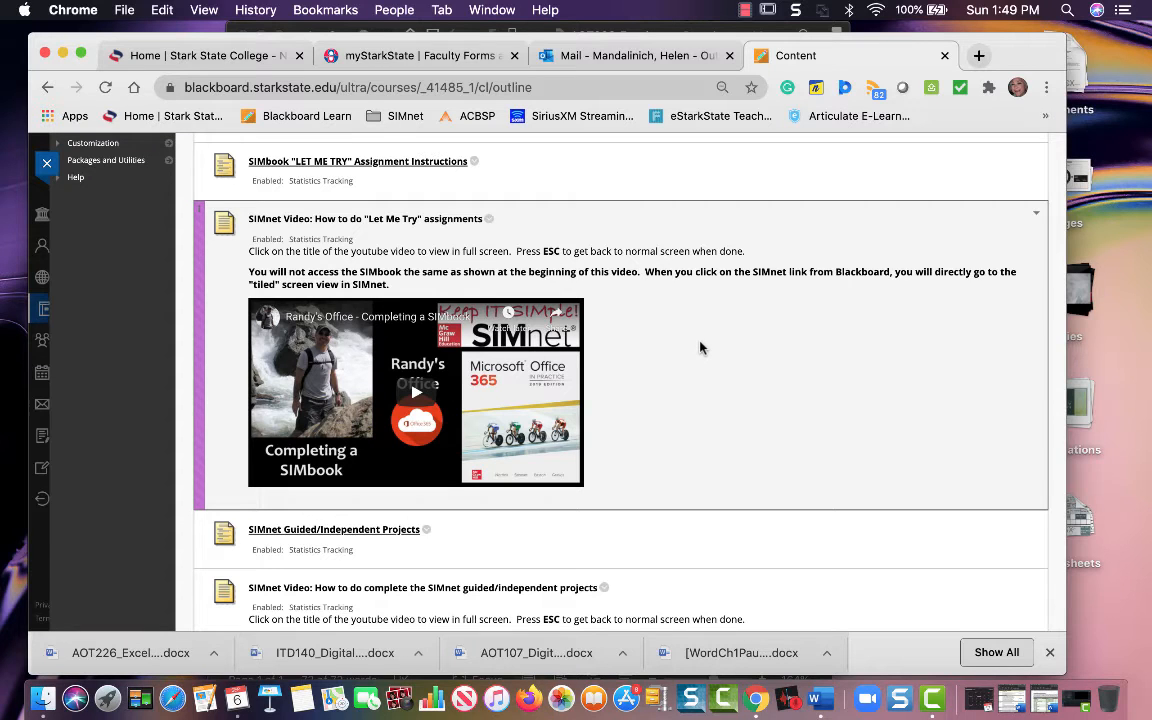
pyautogui.moveTo(262, 358)
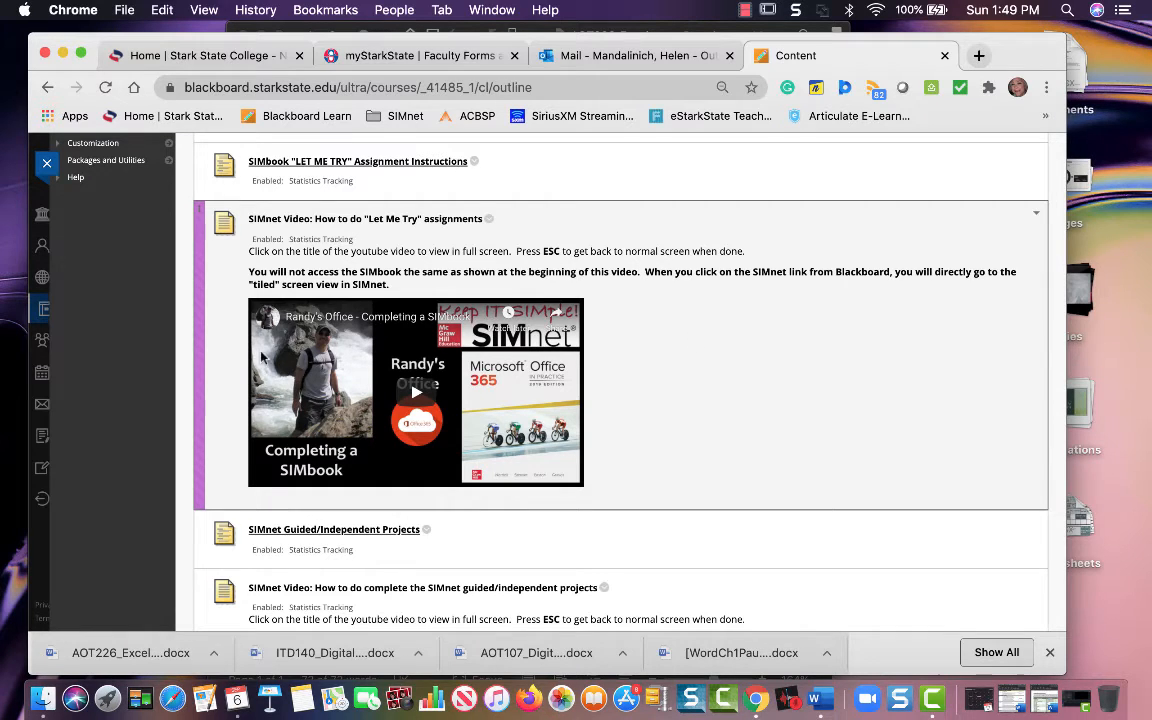
pyautogui.moveTo(748, 400)
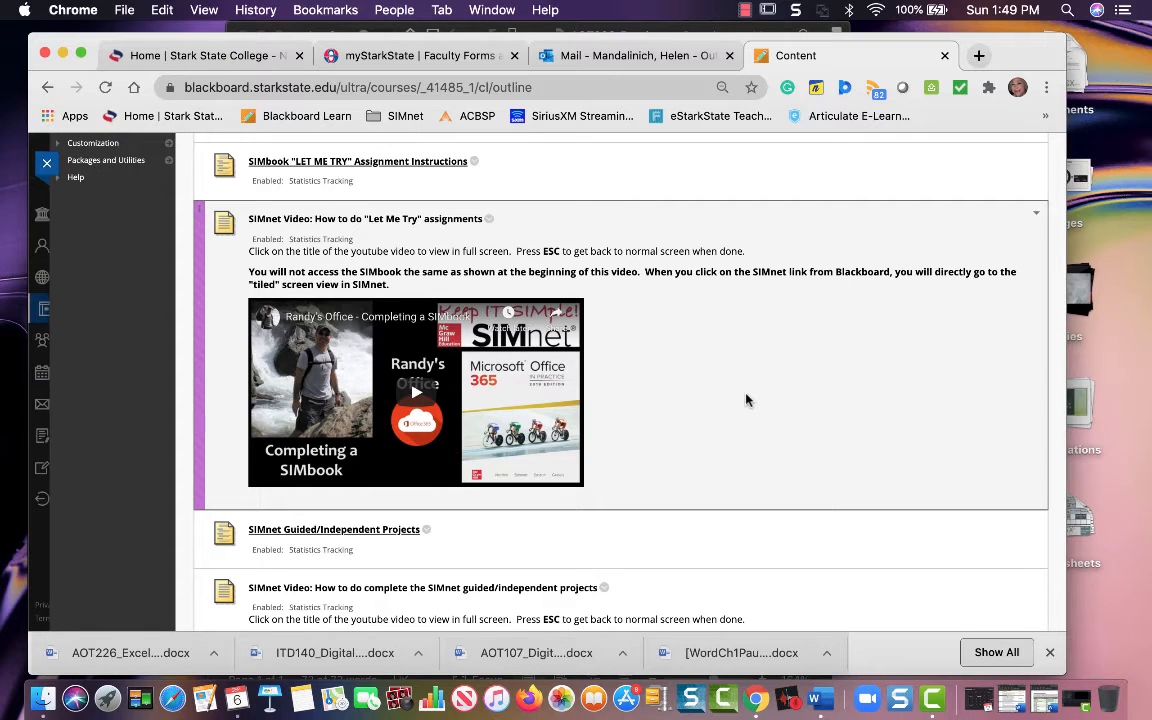
pyautogui.moveTo(356, 220)
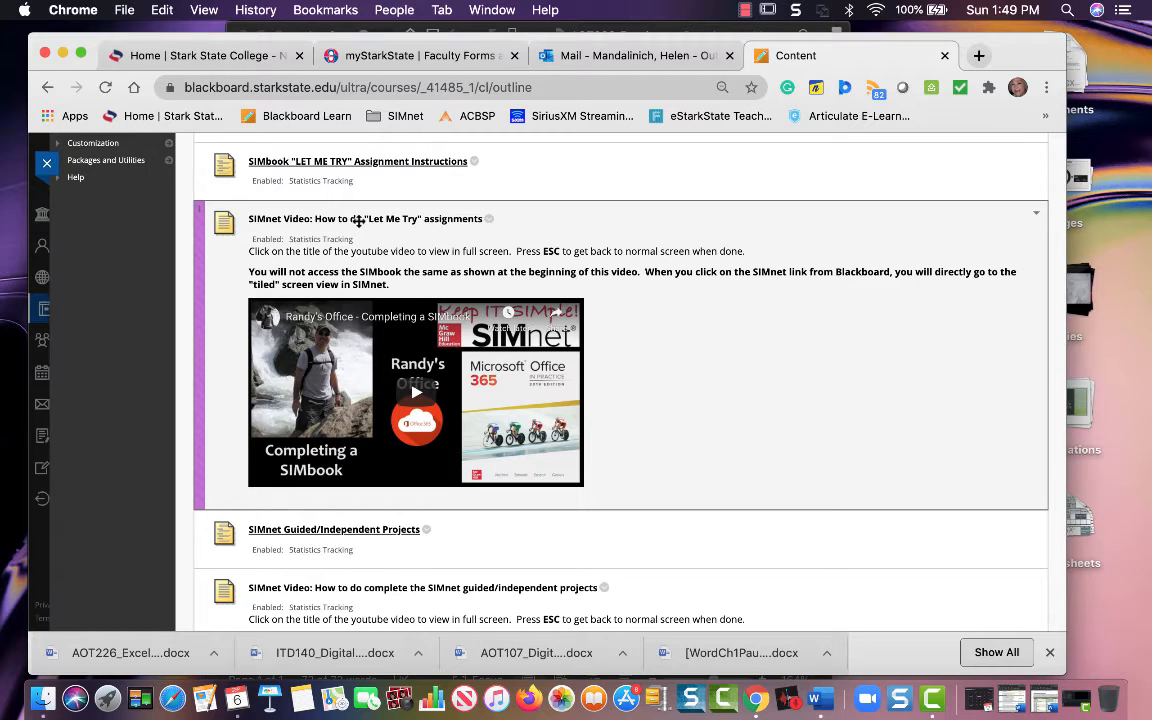
pyautogui.moveTo(714, 364)
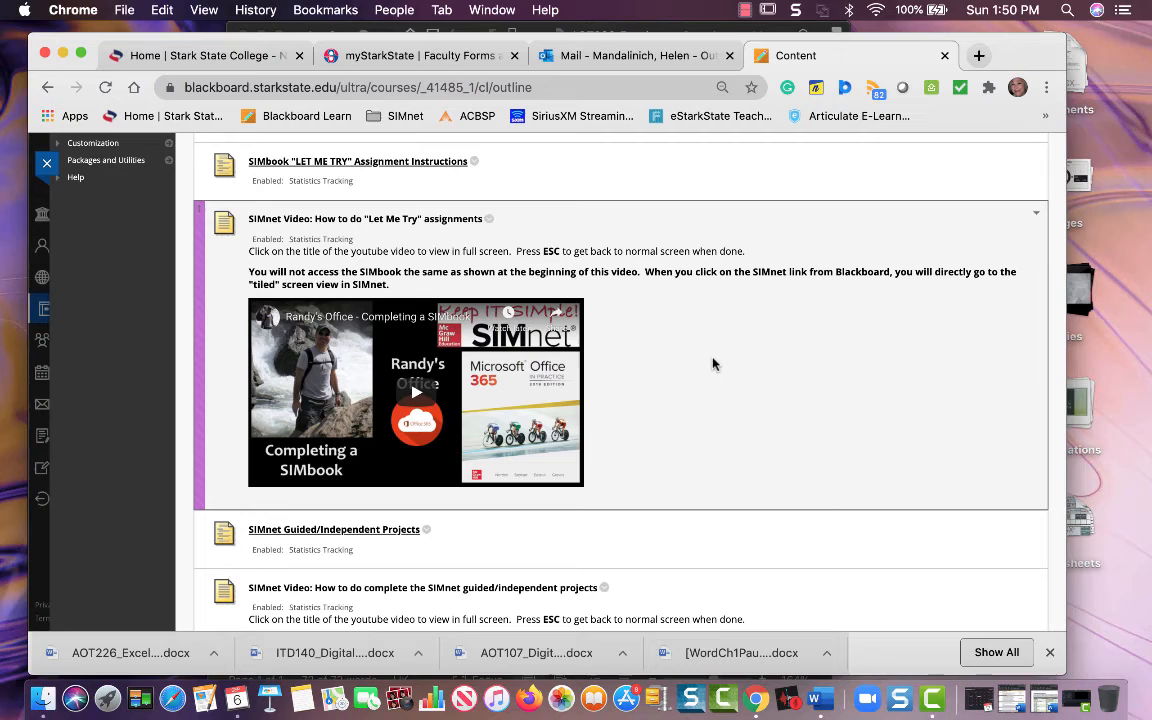
pyautogui.moveTo(534, 388)
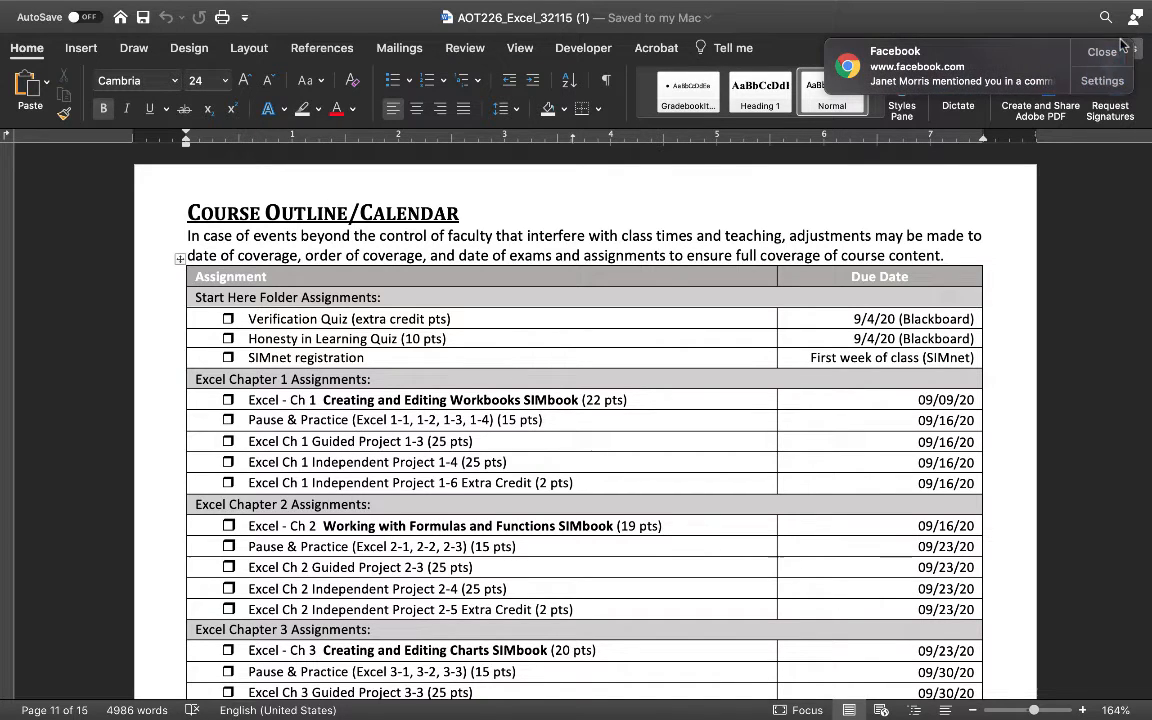
# Dismiss the incoming Facebook notification over the Word calendar
pyautogui.click(1100, 52)
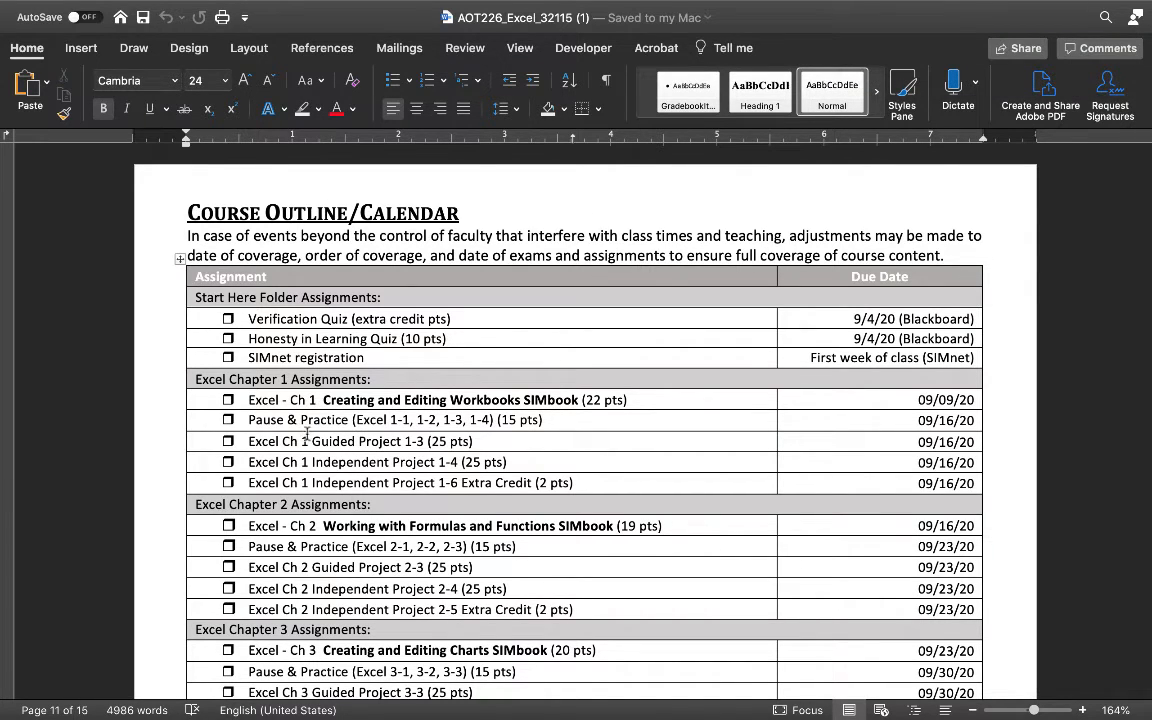
pyautogui.moveTo(340, 464)
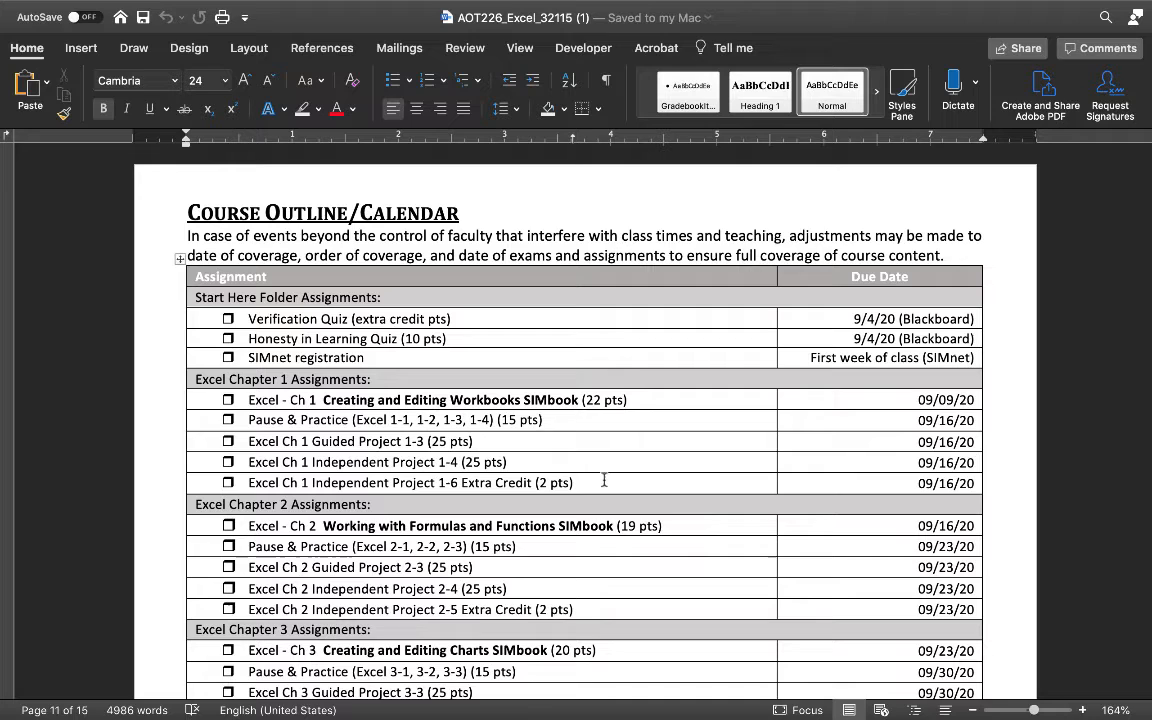
pyautogui.moveTo(990, 434)
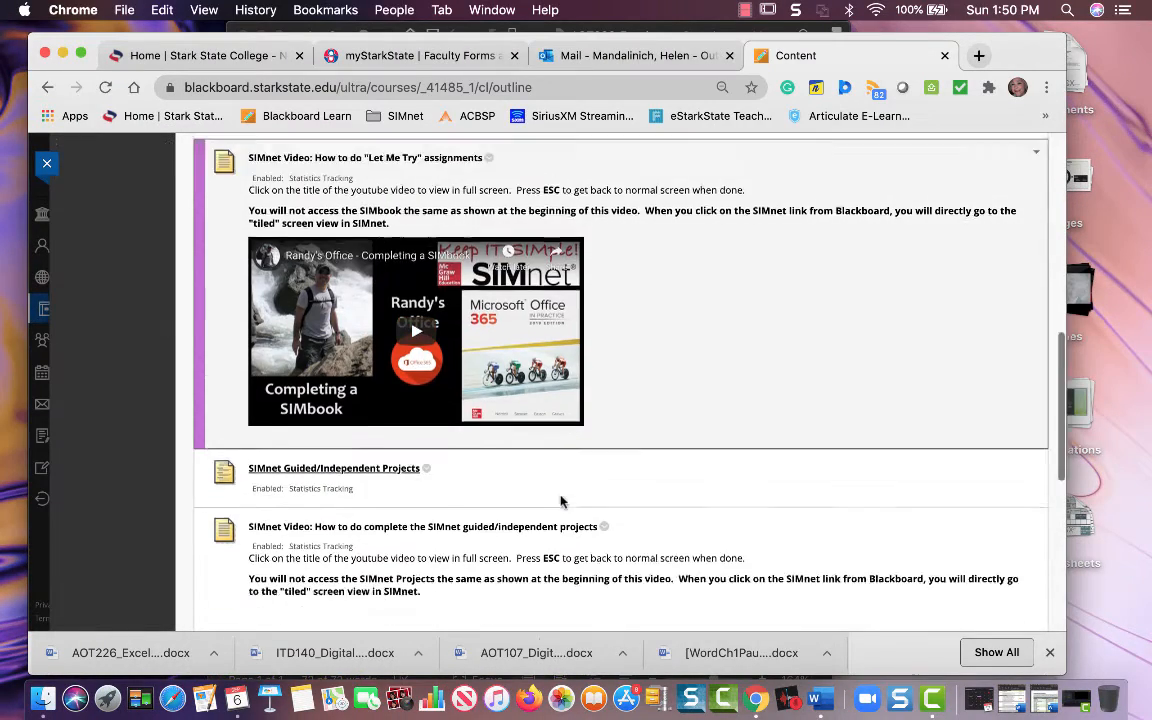
# From Lessons, enter the Excel Chapter 1: Creating and Editing Workbooks folder and view its subfolders
pyautogui.scroll(-3)
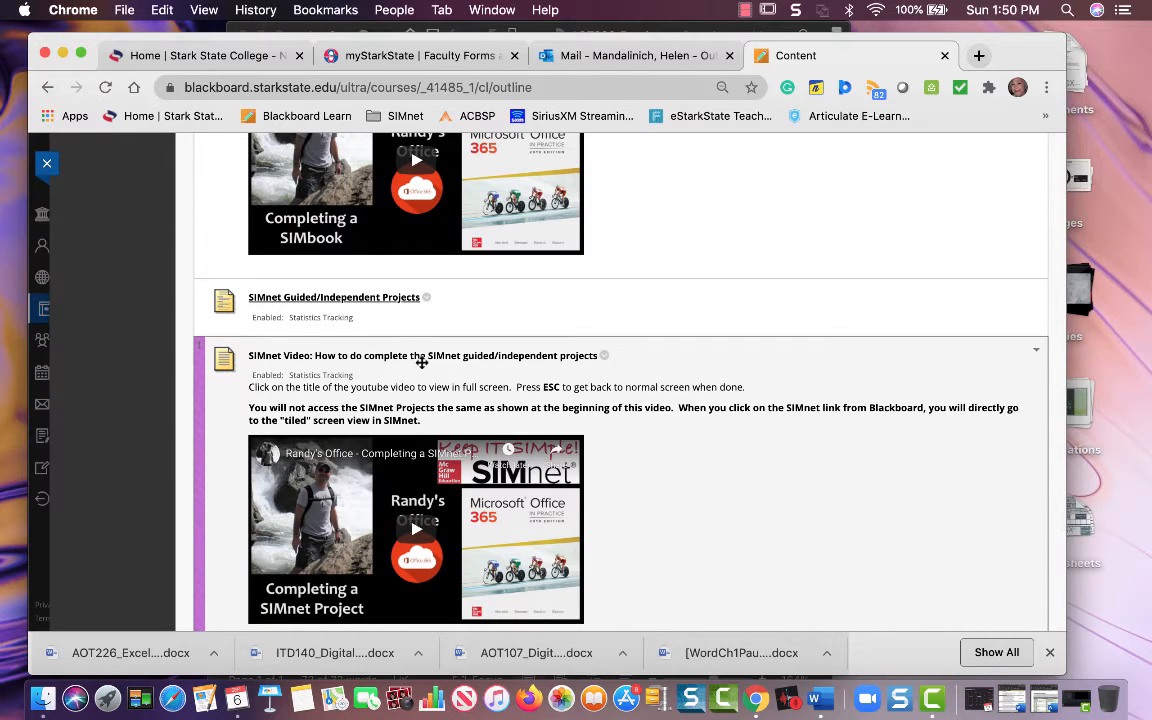
pyautogui.scroll(-3)
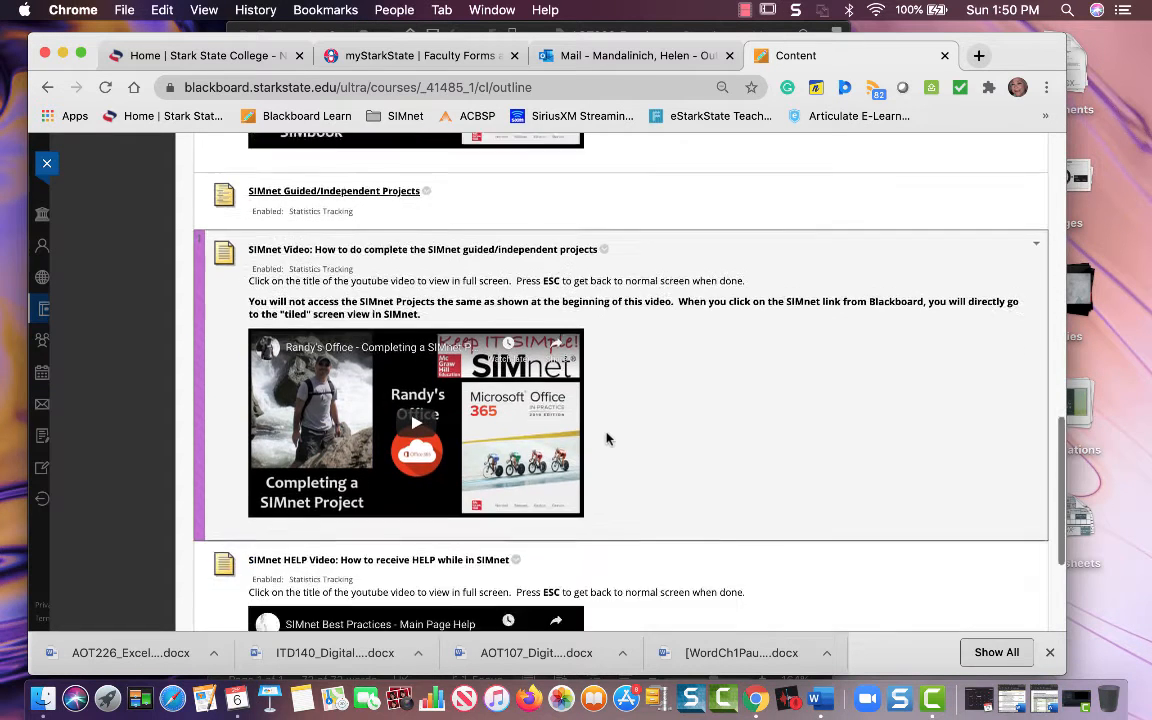
pyautogui.scroll(-3)
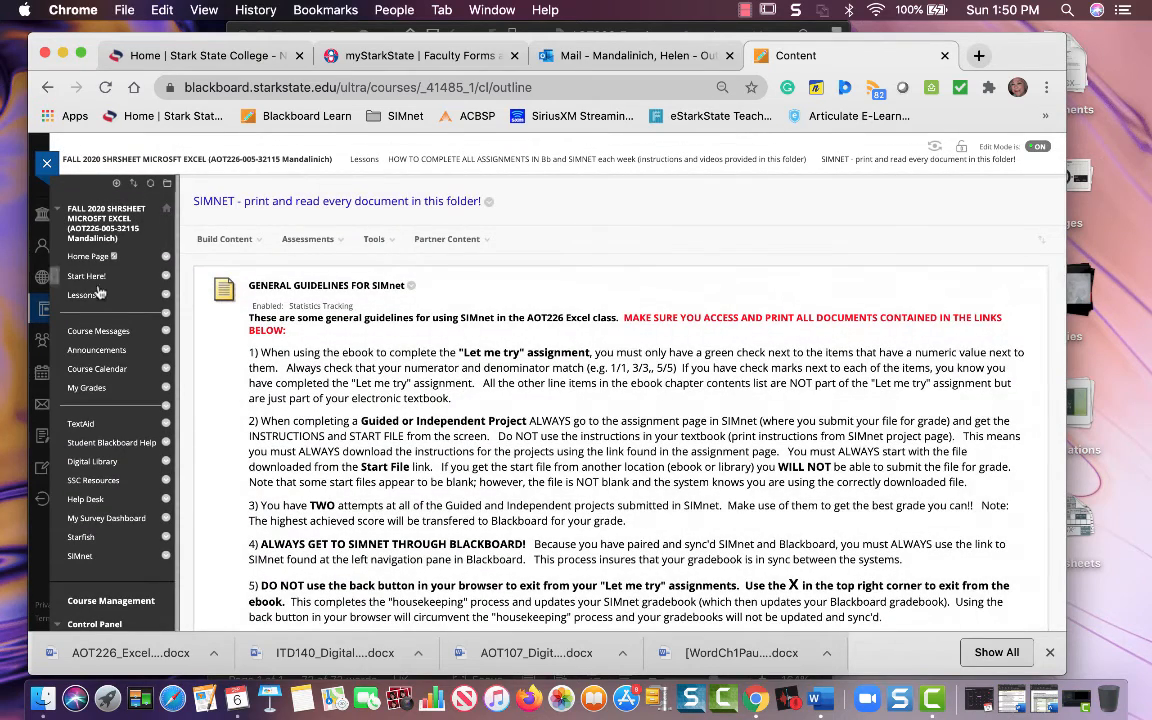
pyautogui.click(80, 294)
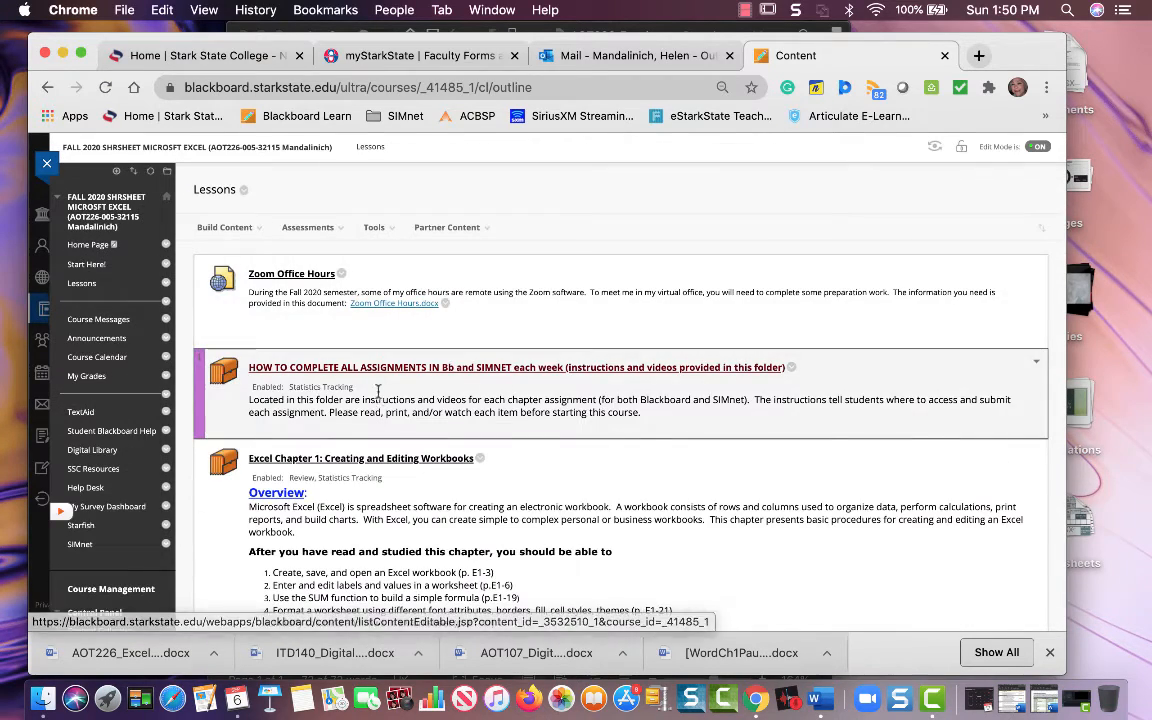
pyautogui.click(360, 458)
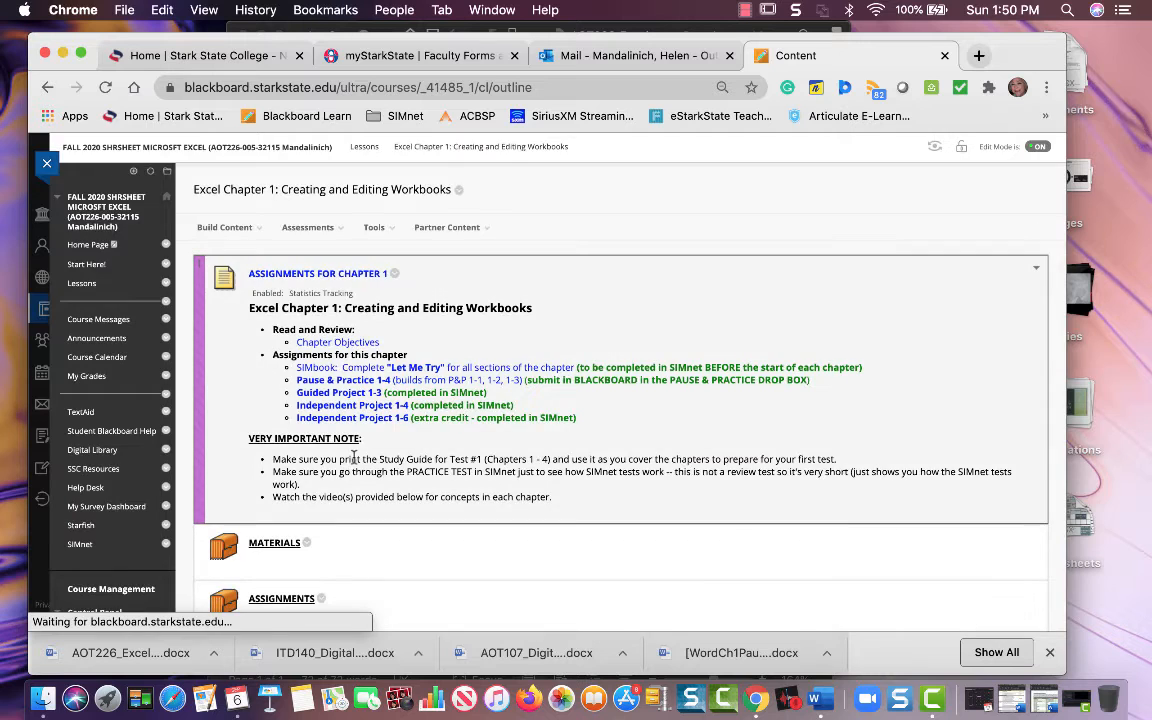
pyautogui.scroll(-3)
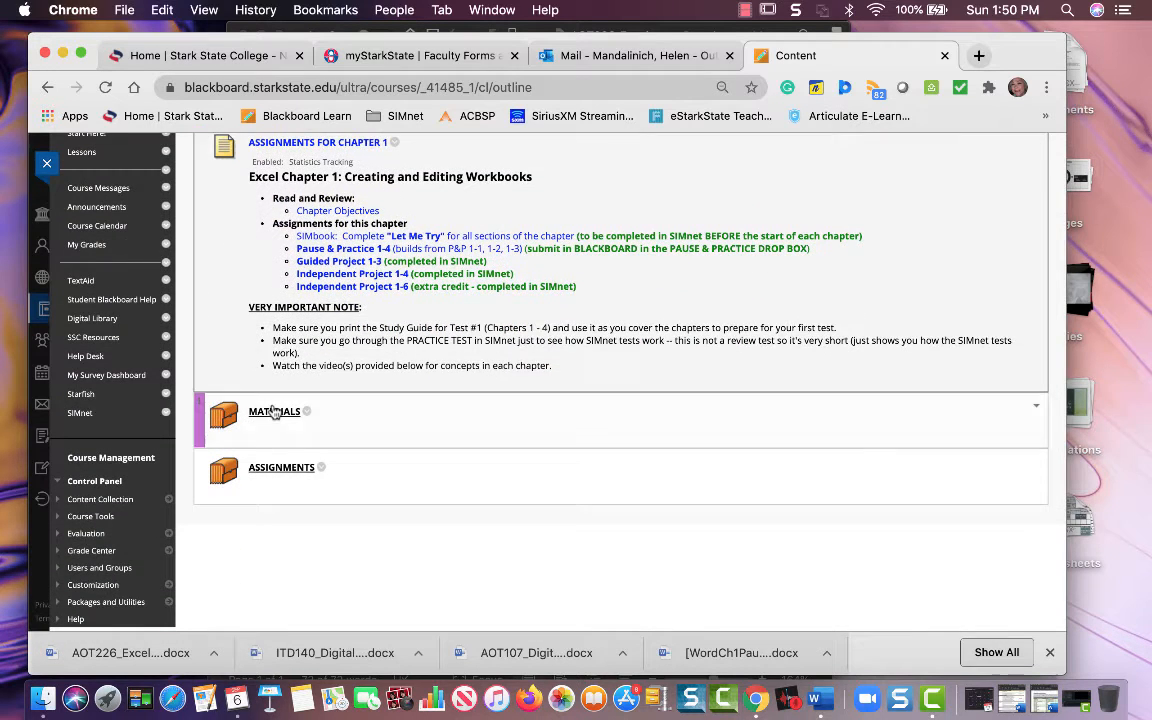
# Go through MATERIALS into Help Videos and into the Pause and Practice Videos folder
pyautogui.click(274, 412)
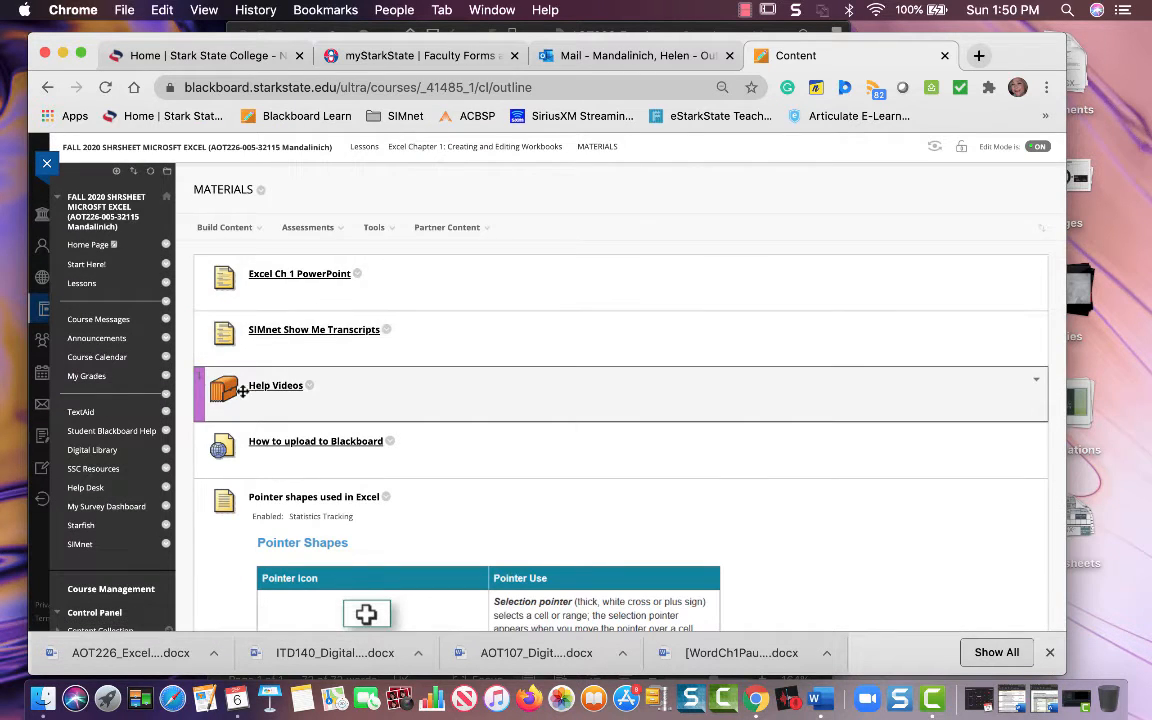
pyautogui.moveTo(276, 386)
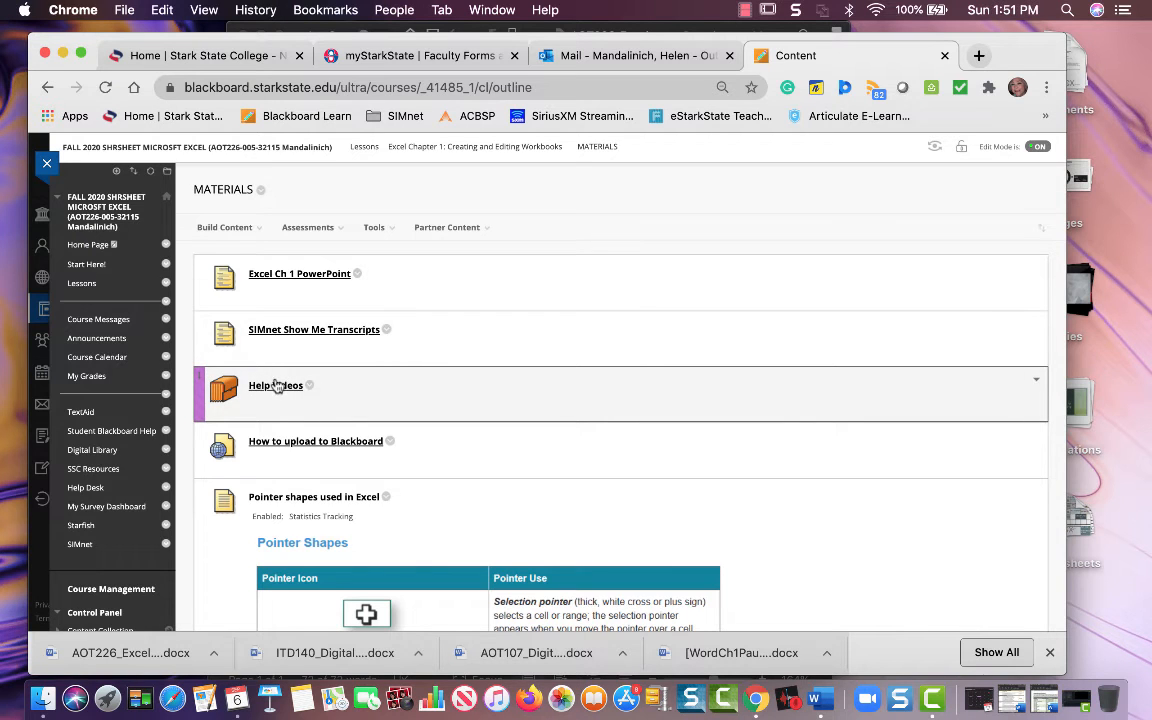
pyautogui.click(276, 384)
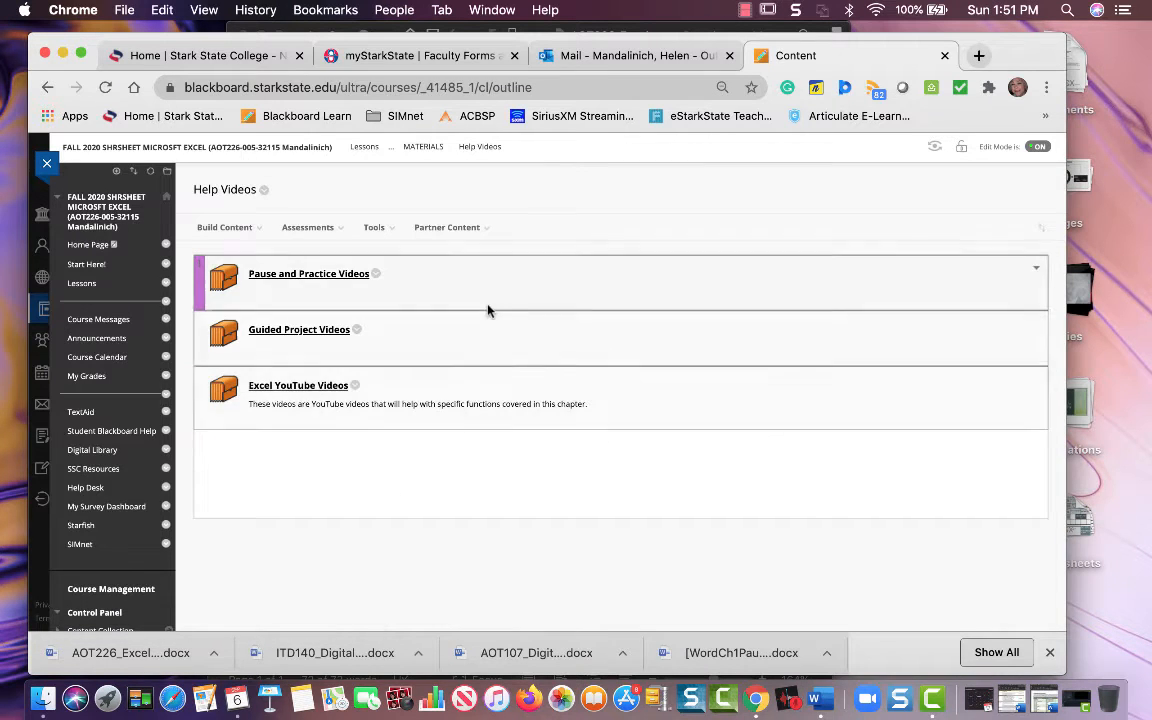
pyautogui.moveTo(330, 284)
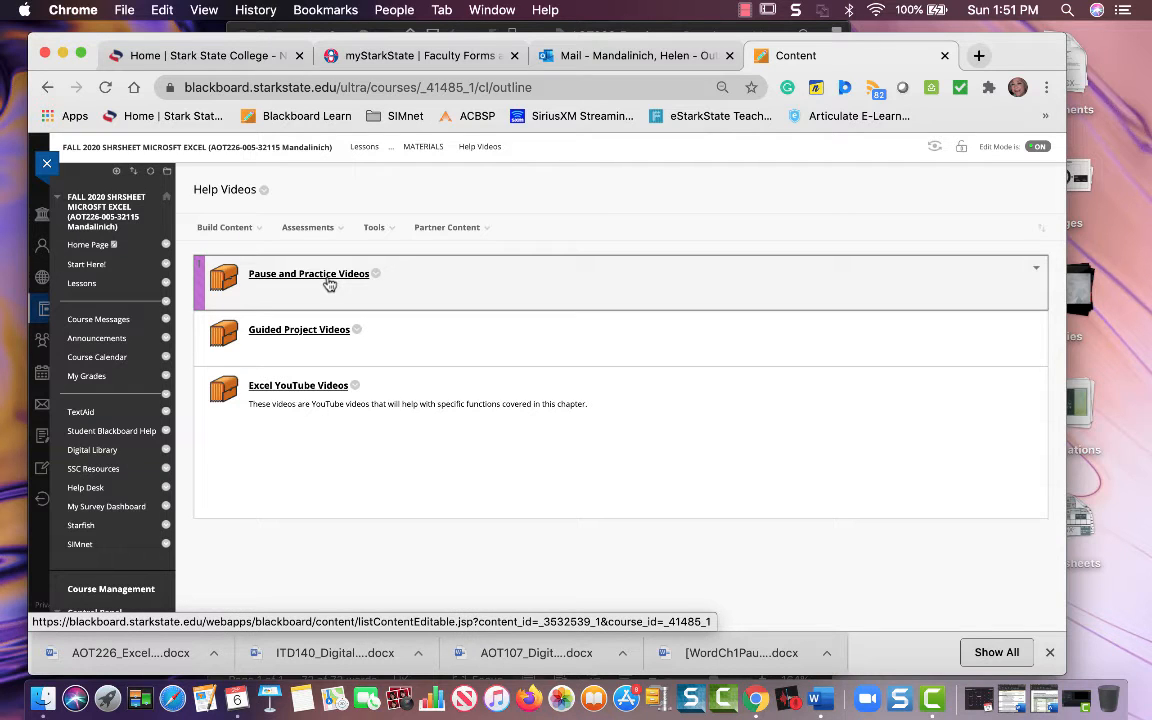
pyautogui.moveTo(316, 336)
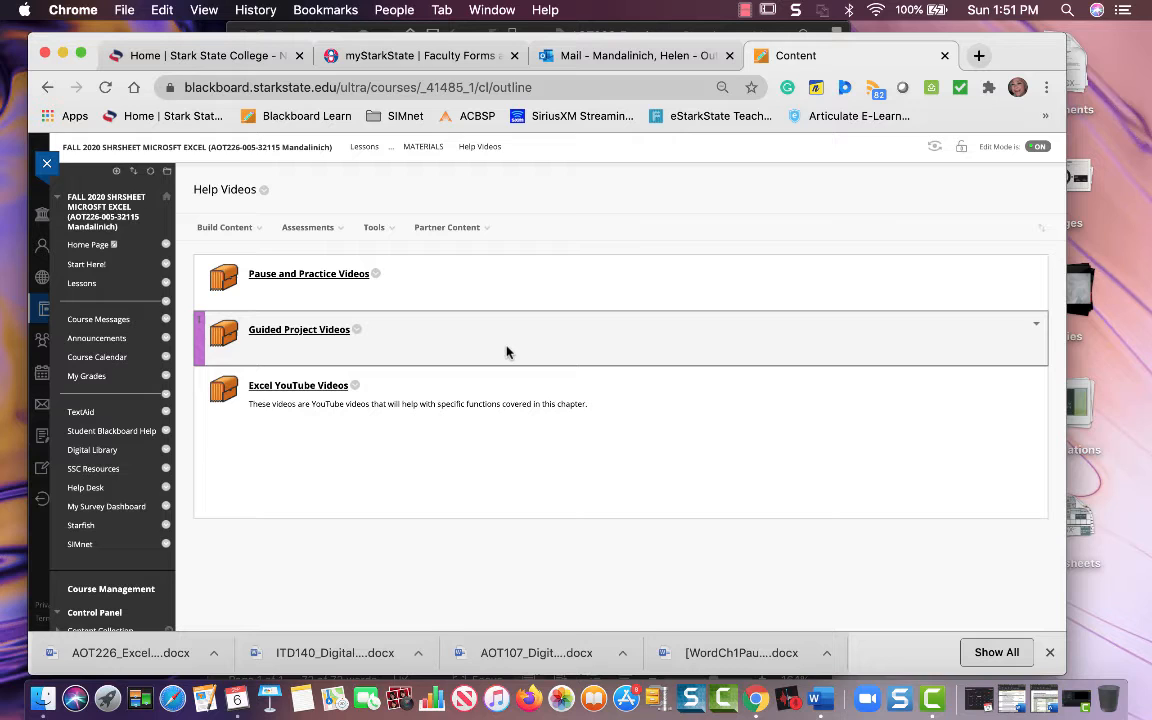
pyautogui.moveTo(474, 320)
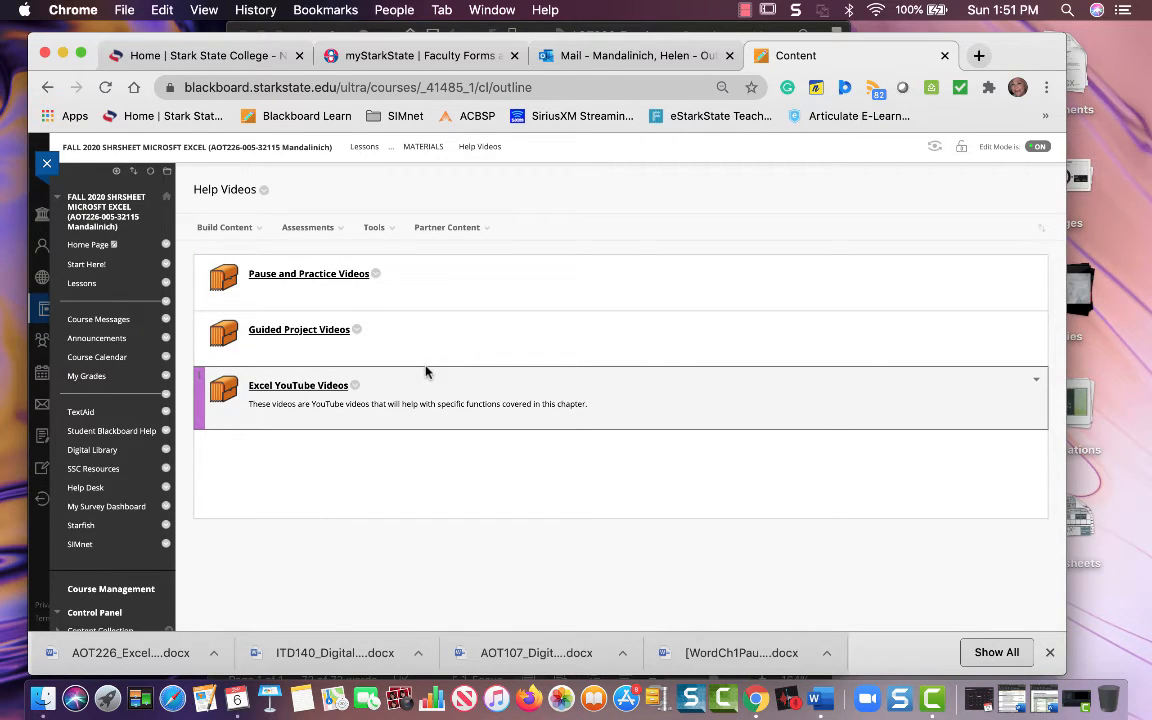
pyautogui.click(308, 272)
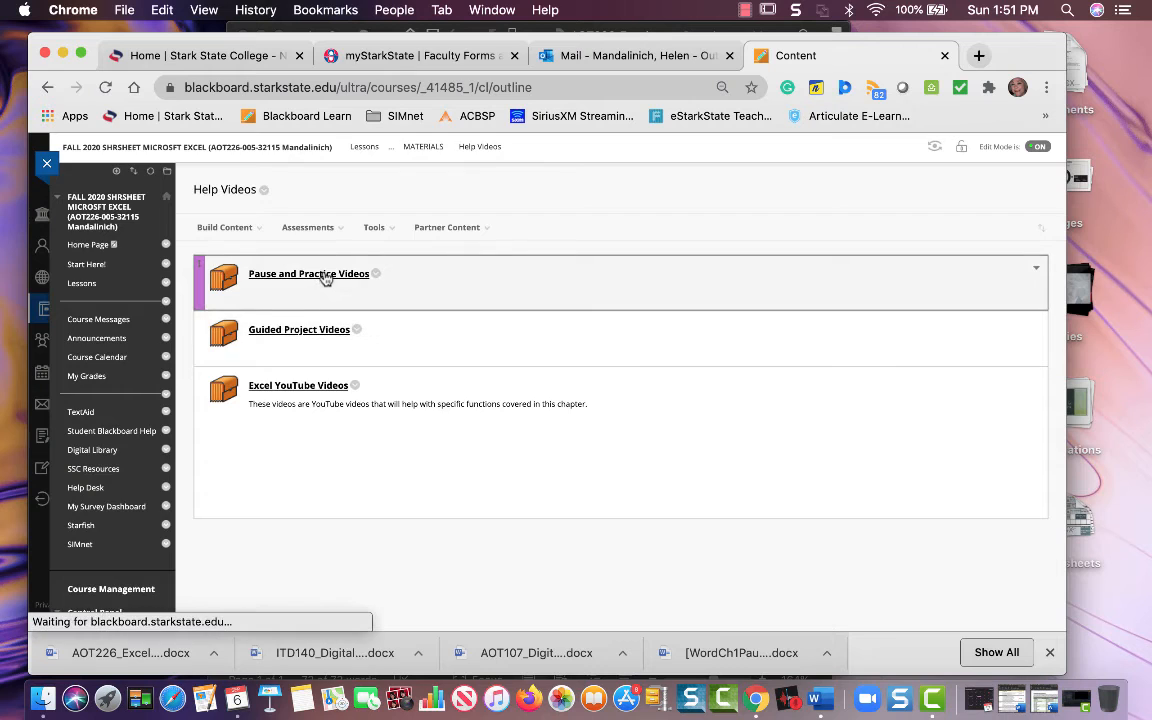
pyautogui.click(308, 272)
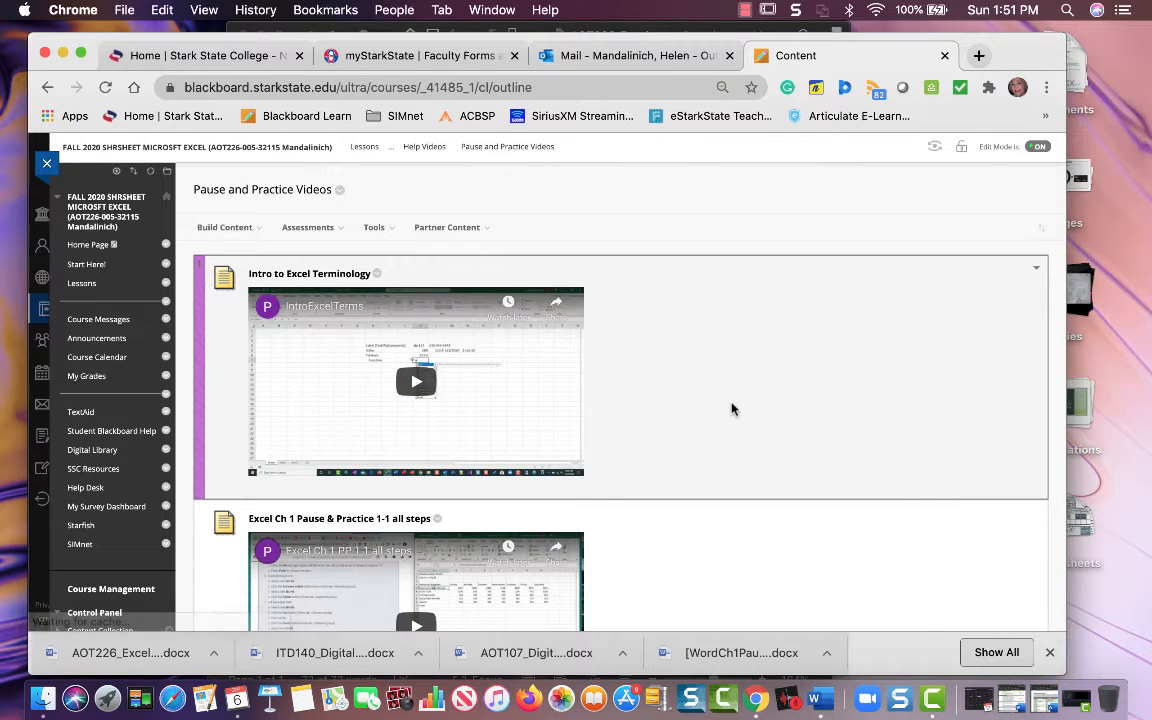
pyautogui.scroll(-3)
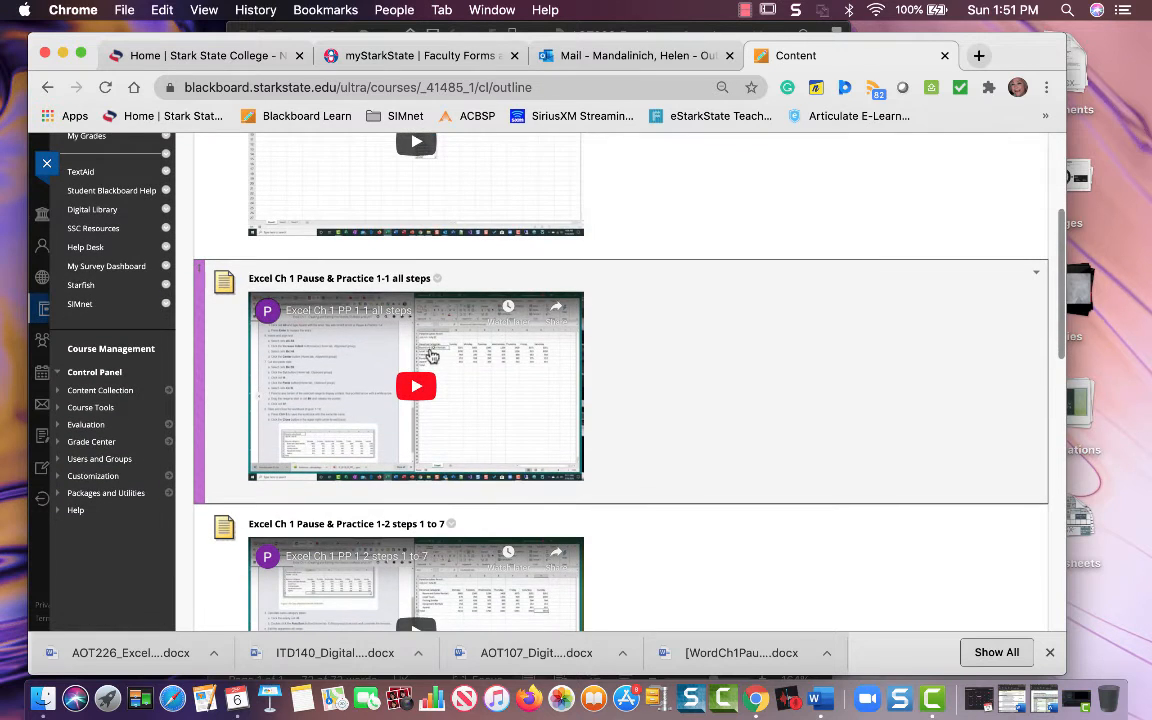
pyautogui.scroll(-3)
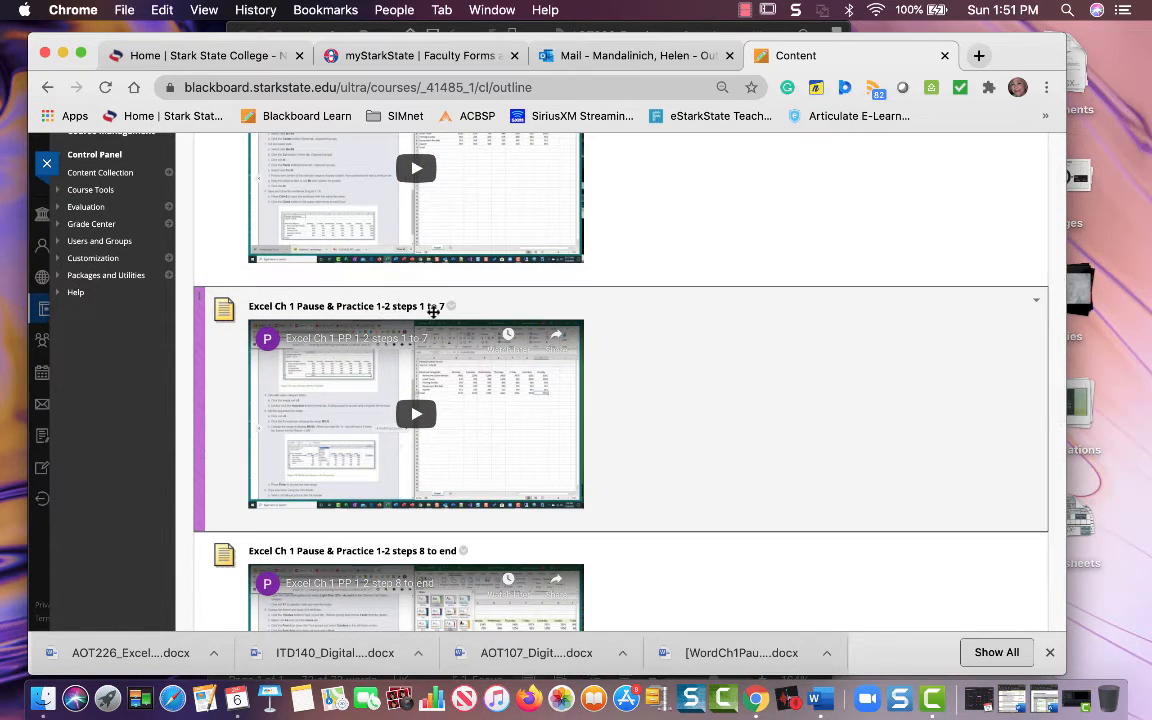
pyautogui.scroll(3)
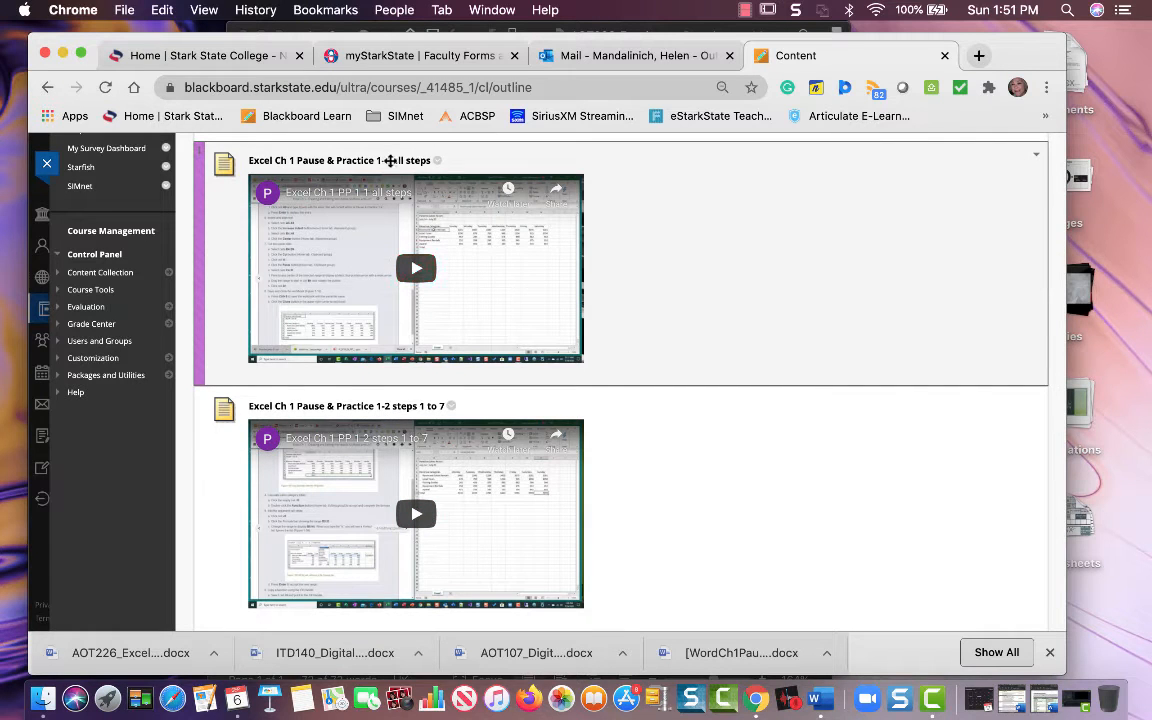
pyautogui.scroll(-3)
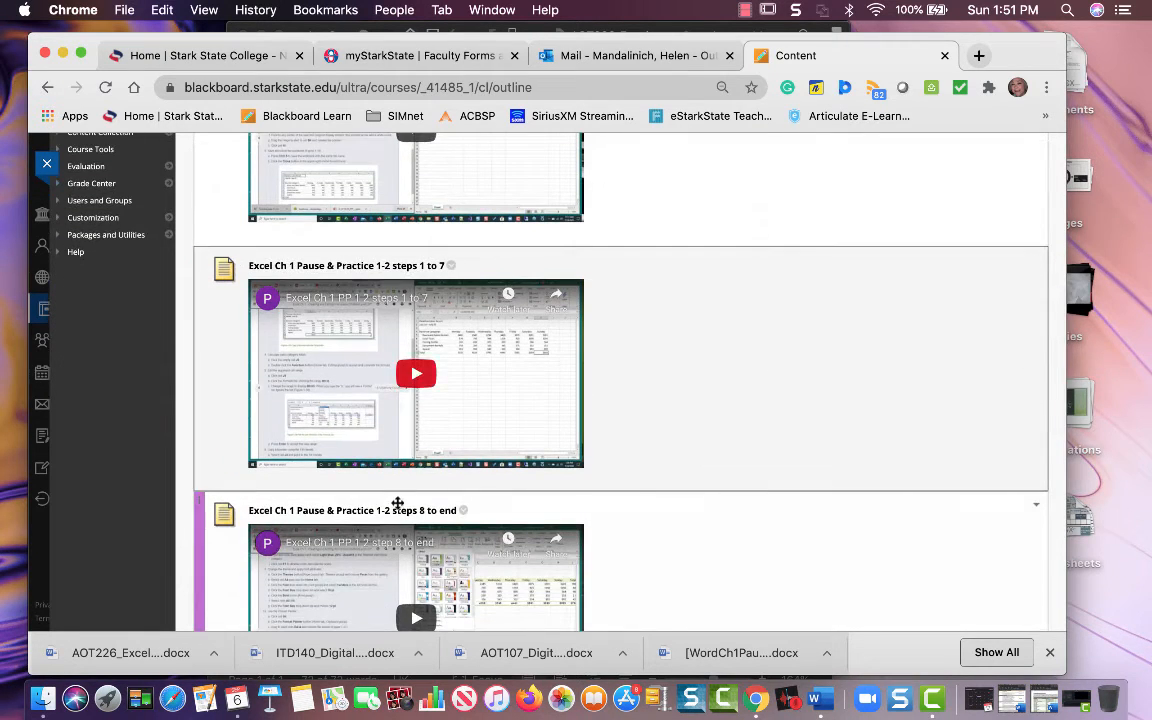
pyautogui.scroll(-3)
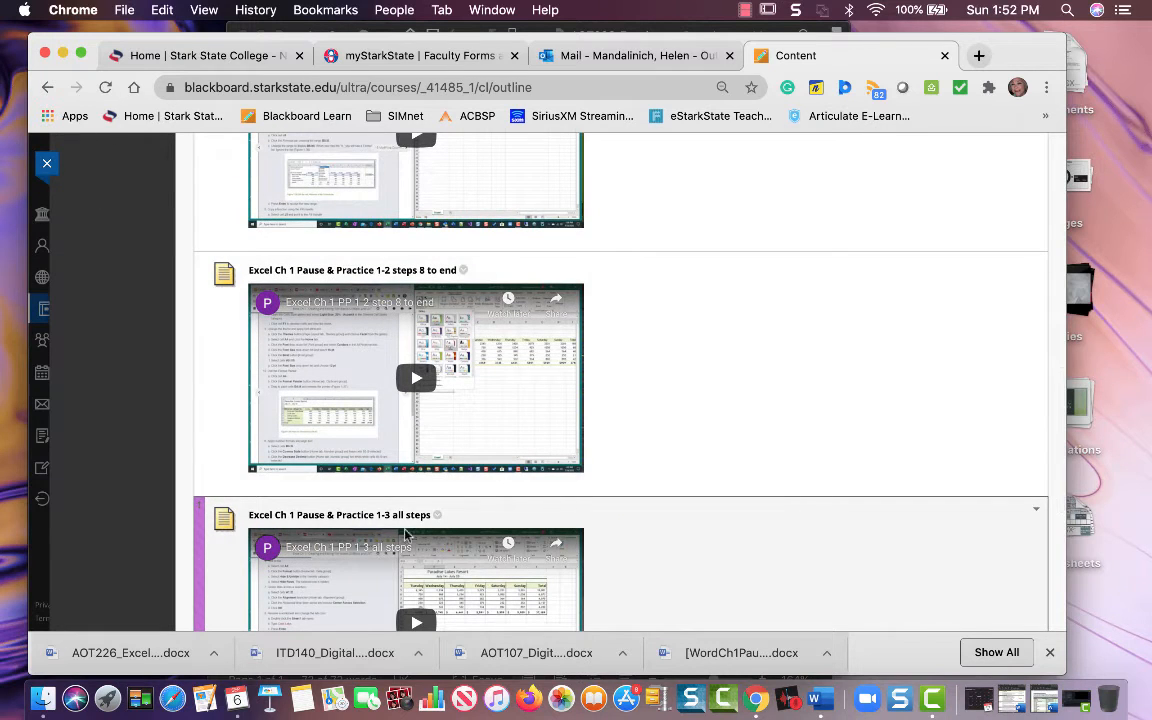
pyautogui.scroll(-3)
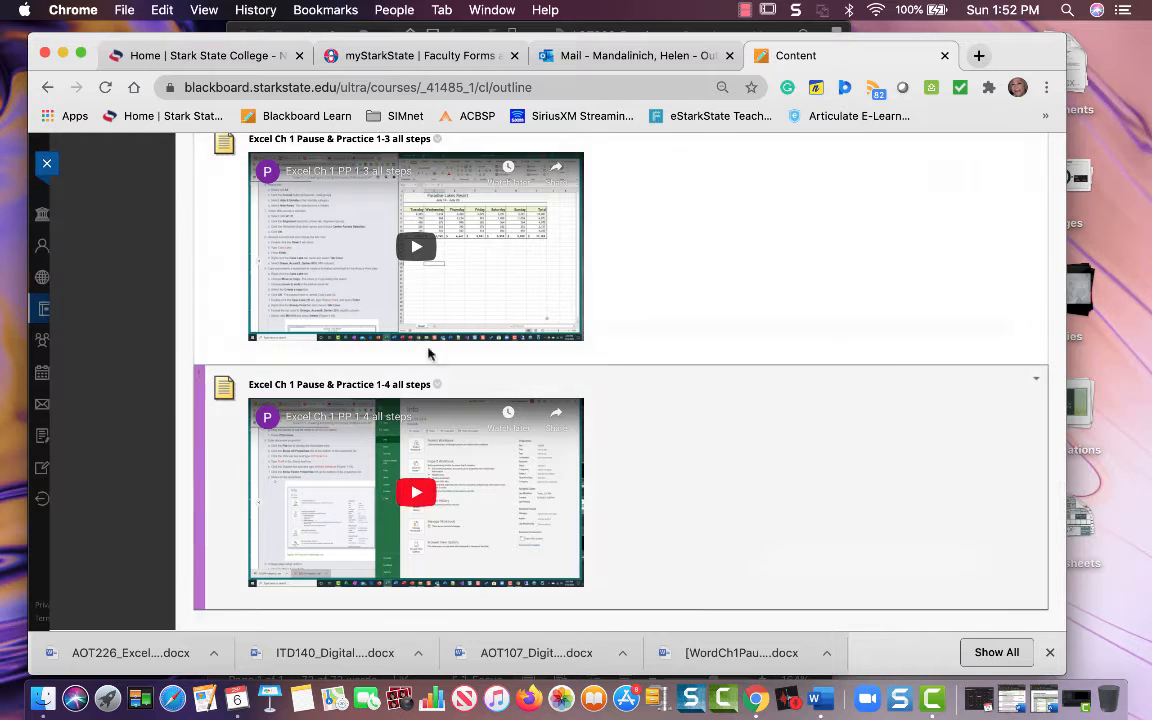
pyautogui.scroll(3)
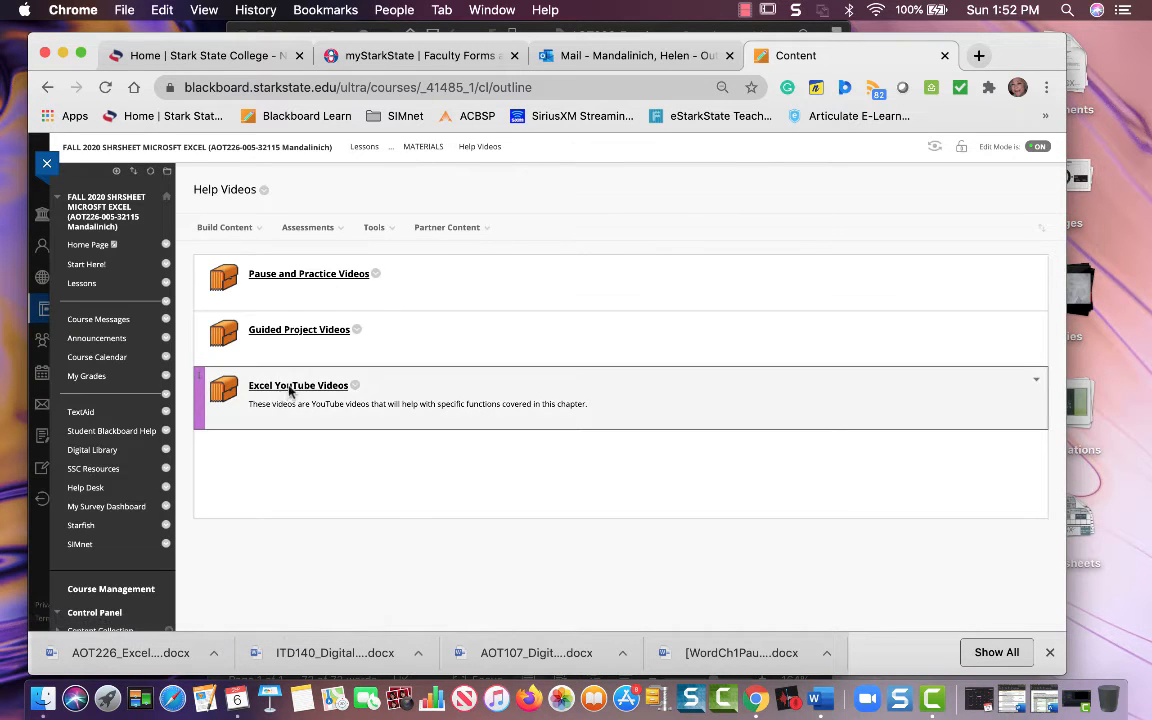
# Look through the Guided Project Videos folder, then head to the Courses list
pyautogui.click(298, 328)
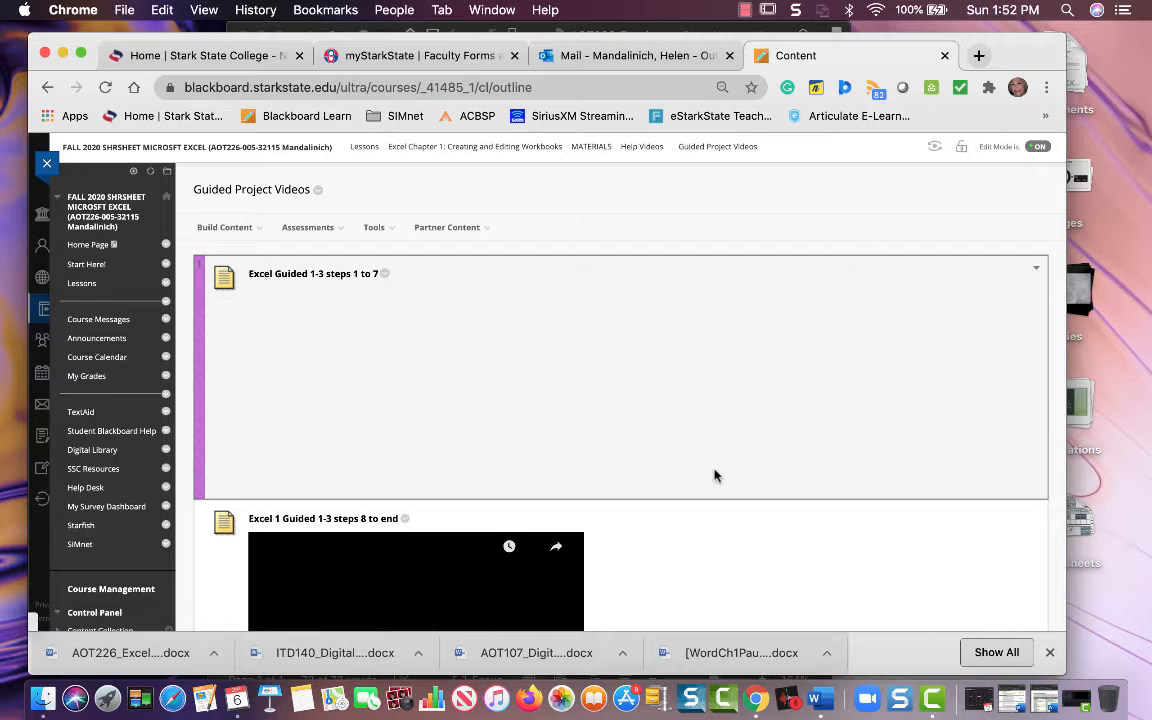
pyautogui.scroll(-3)
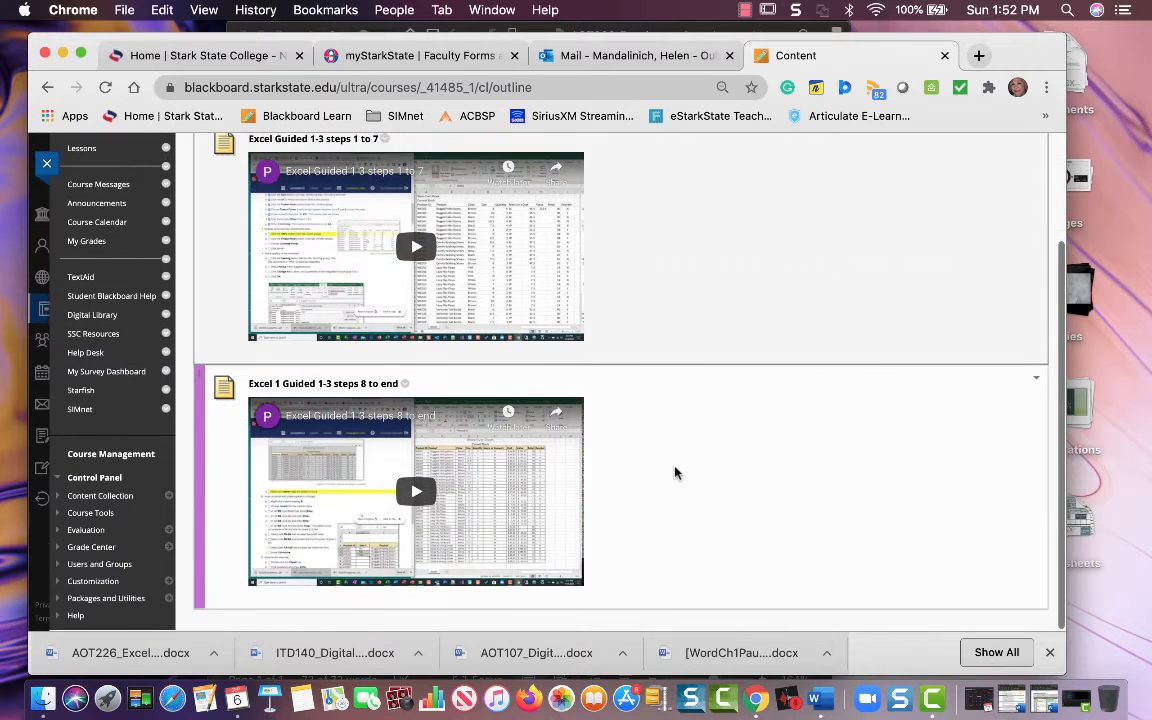
pyautogui.moveTo(630, 296)
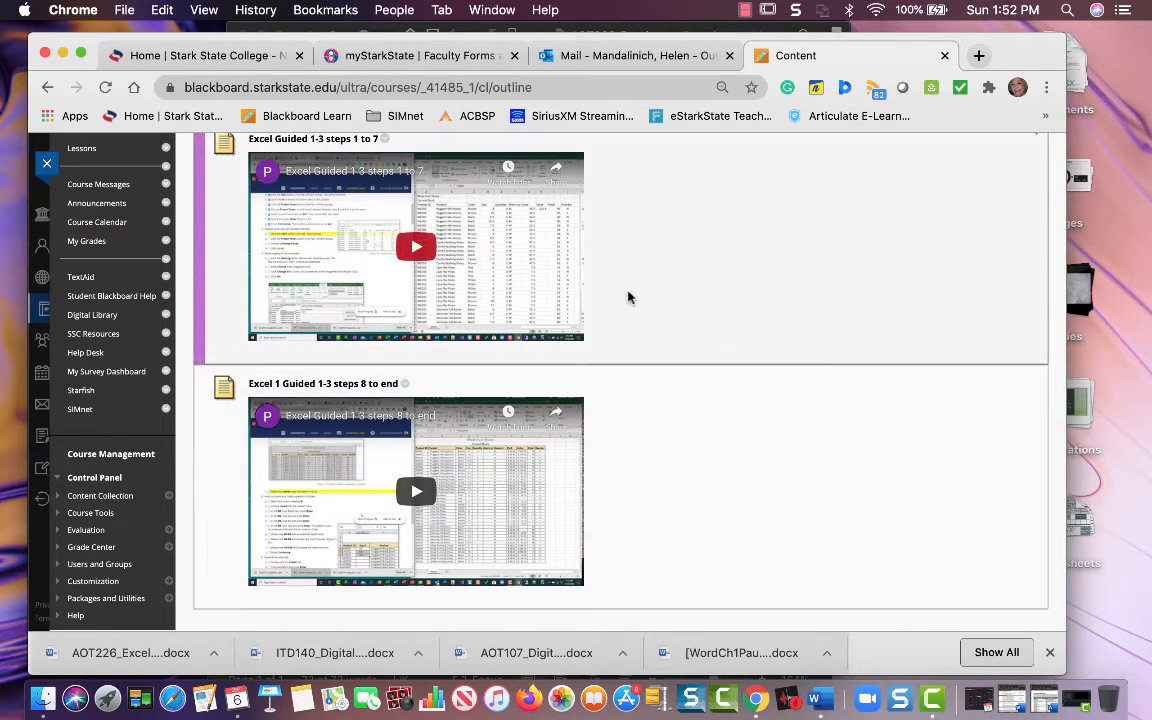
pyautogui.scroll(3)
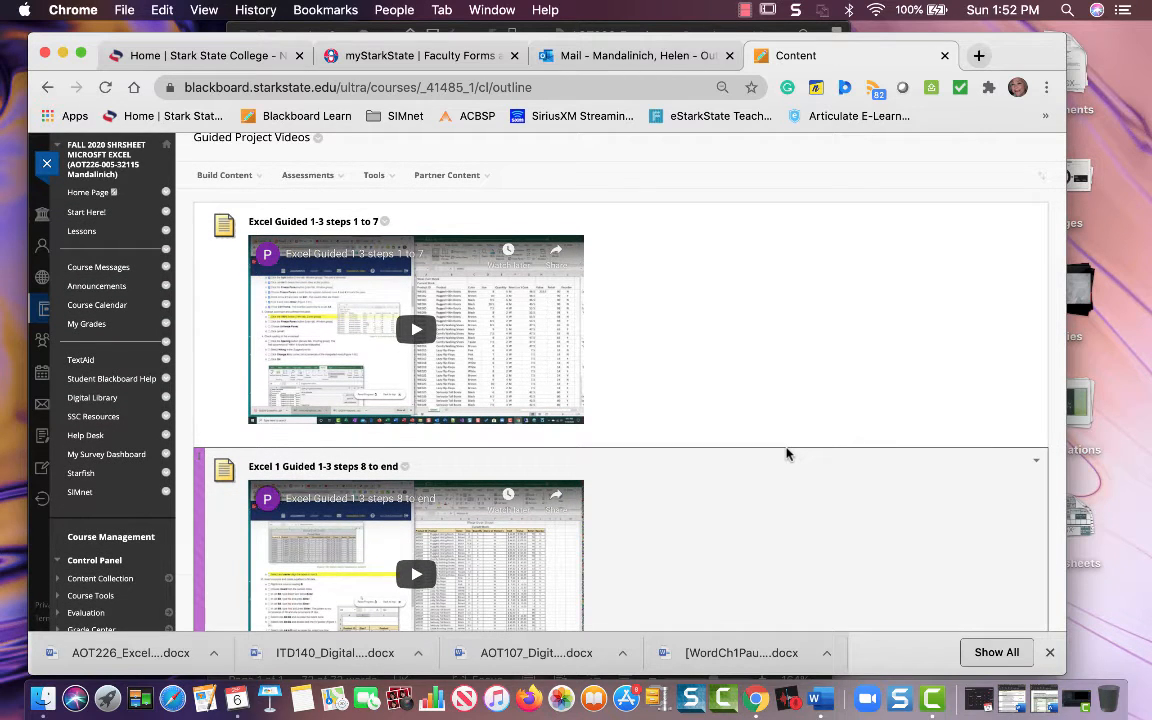
pyautogui.click(374, 176)
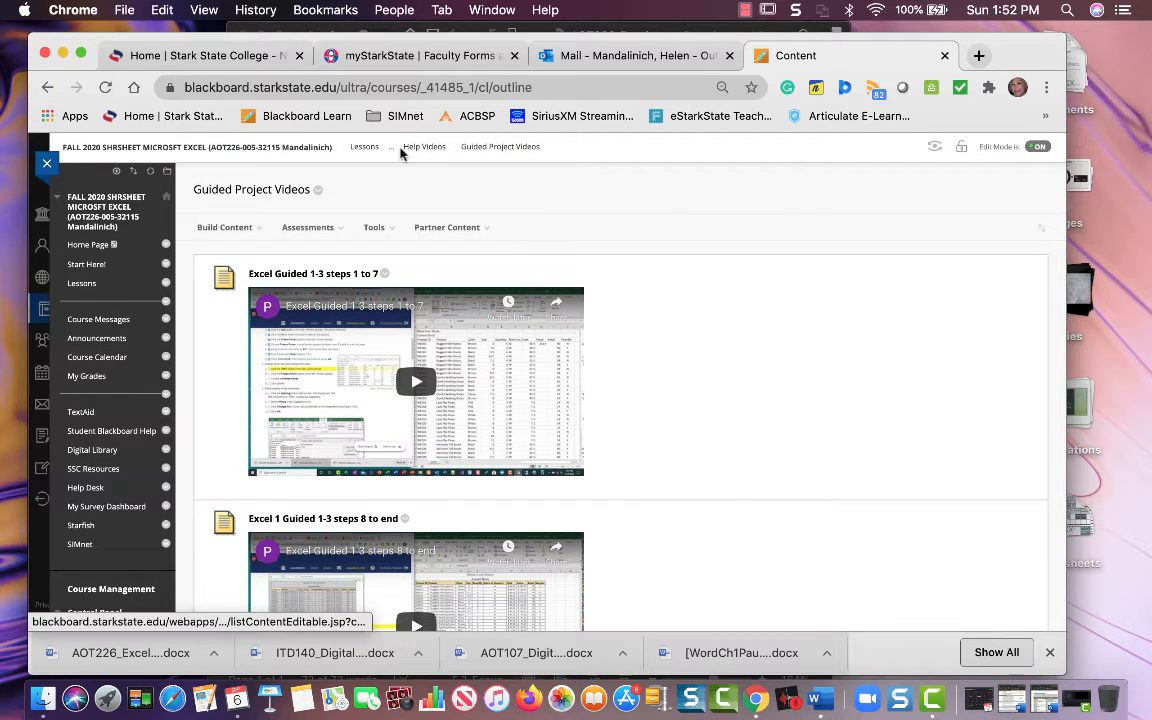
pyautogui.moveTo(724, 296)
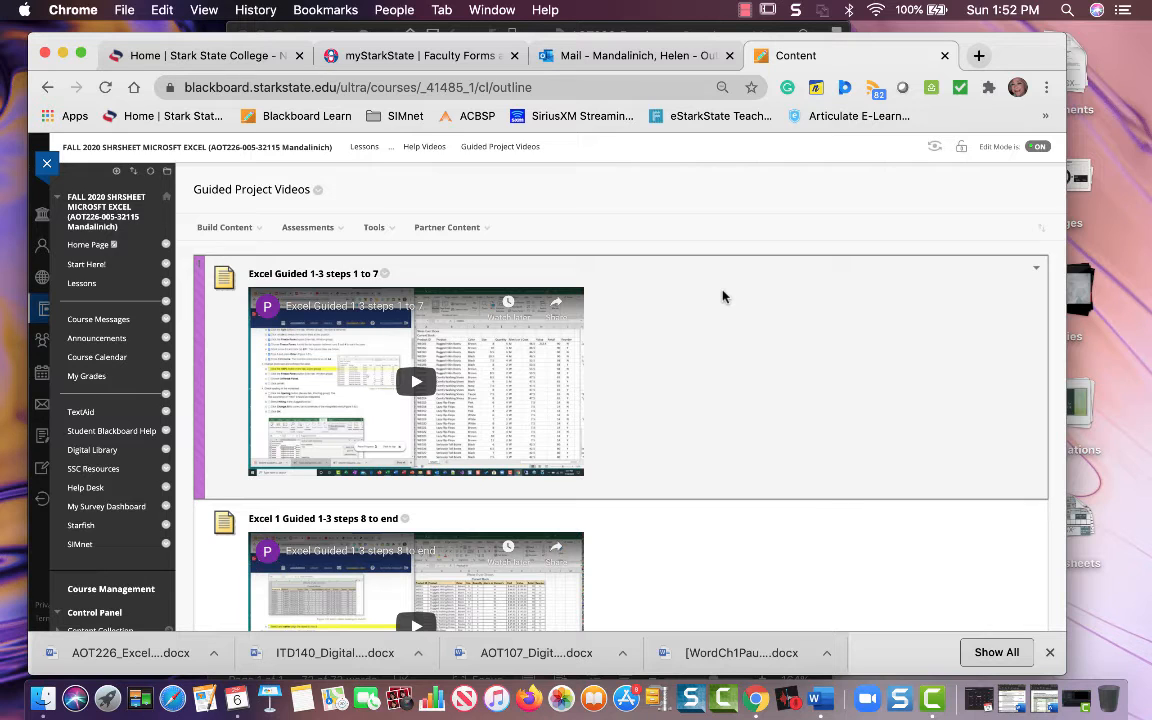
pyautogui.moveTo(652, 292)
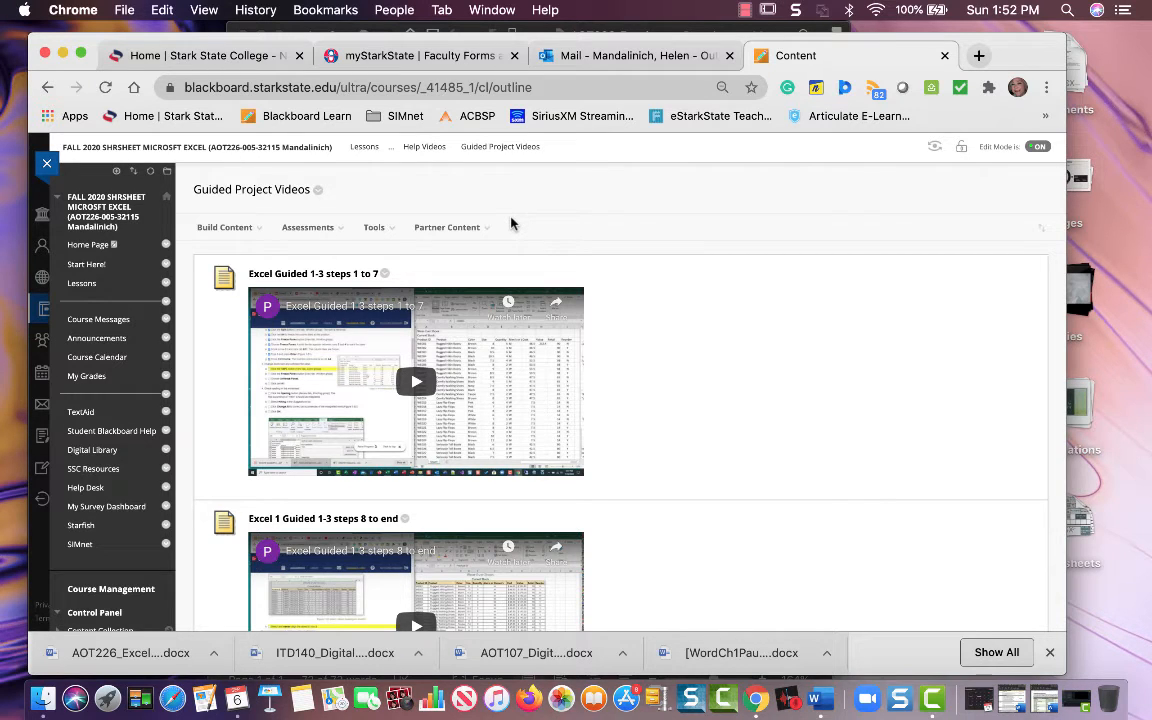
pyautogui.moveTo(98, 320)
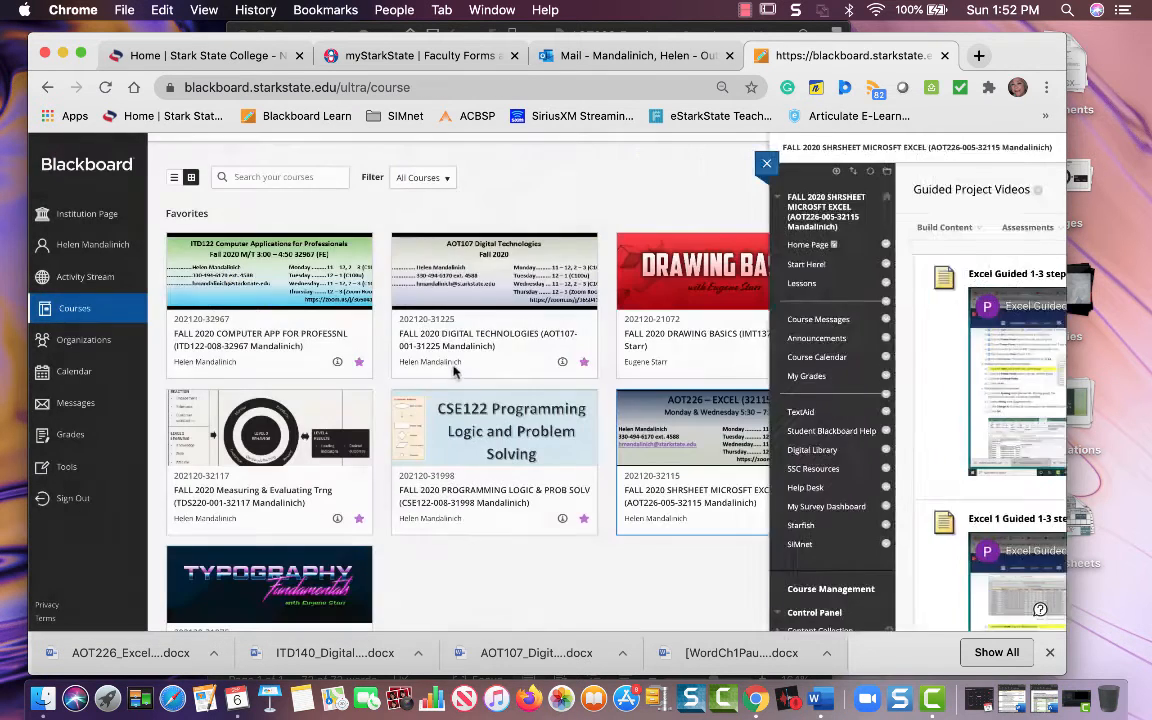
pyautogui.click(768, 164)
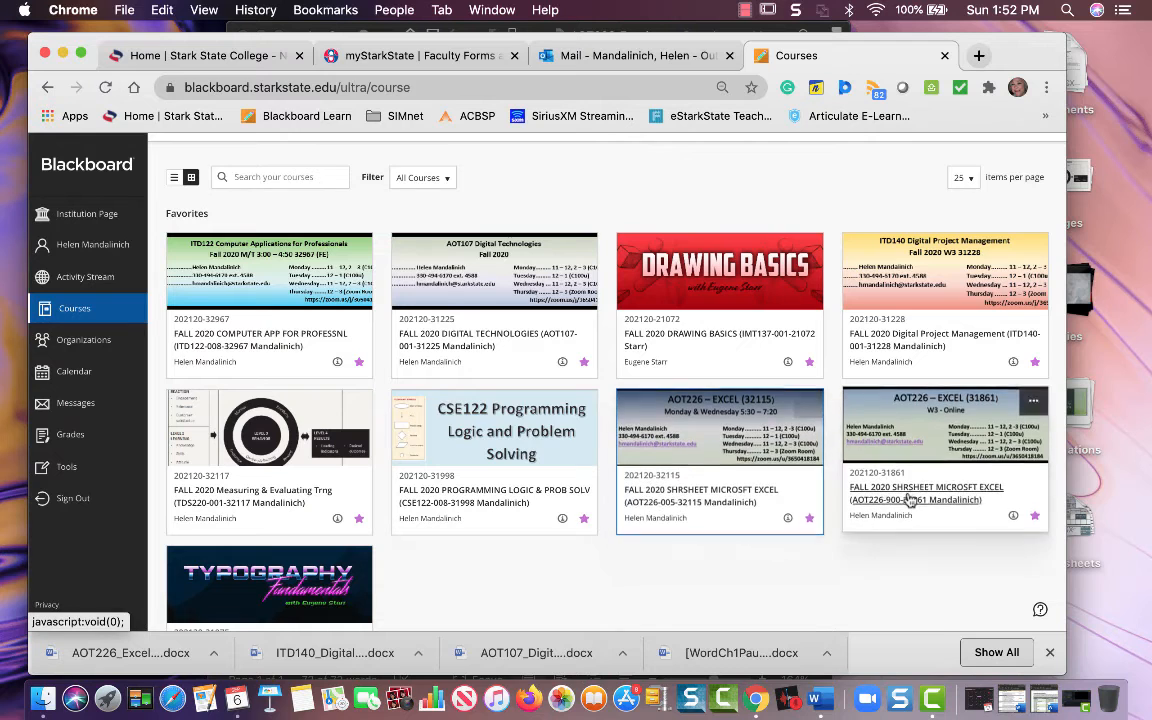
pyautogui.click(924, 492)
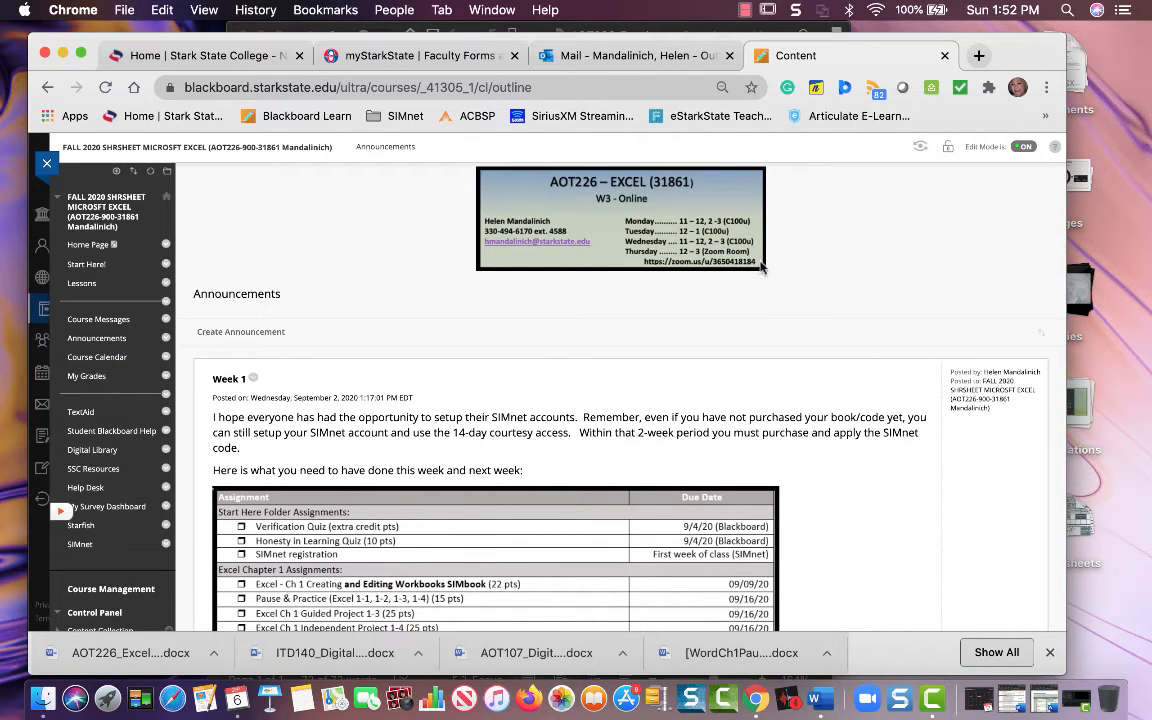
pyautogui.moveTo(650, 268)
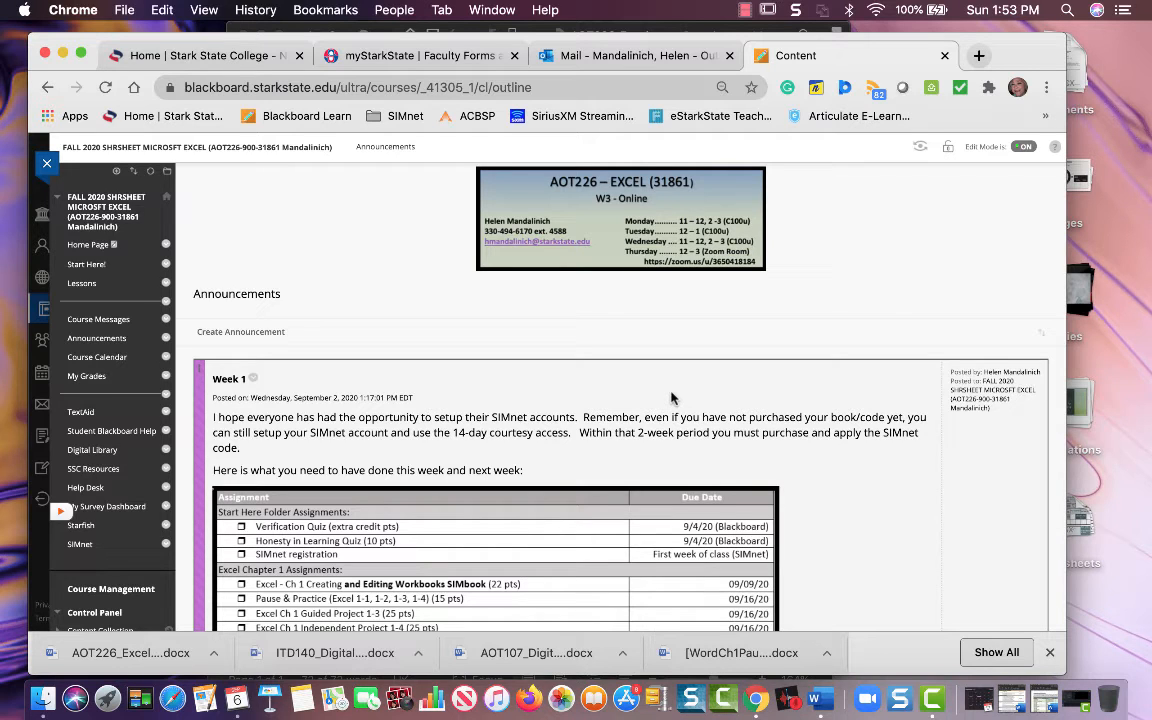
pyautogui.moveTo(750, 250)
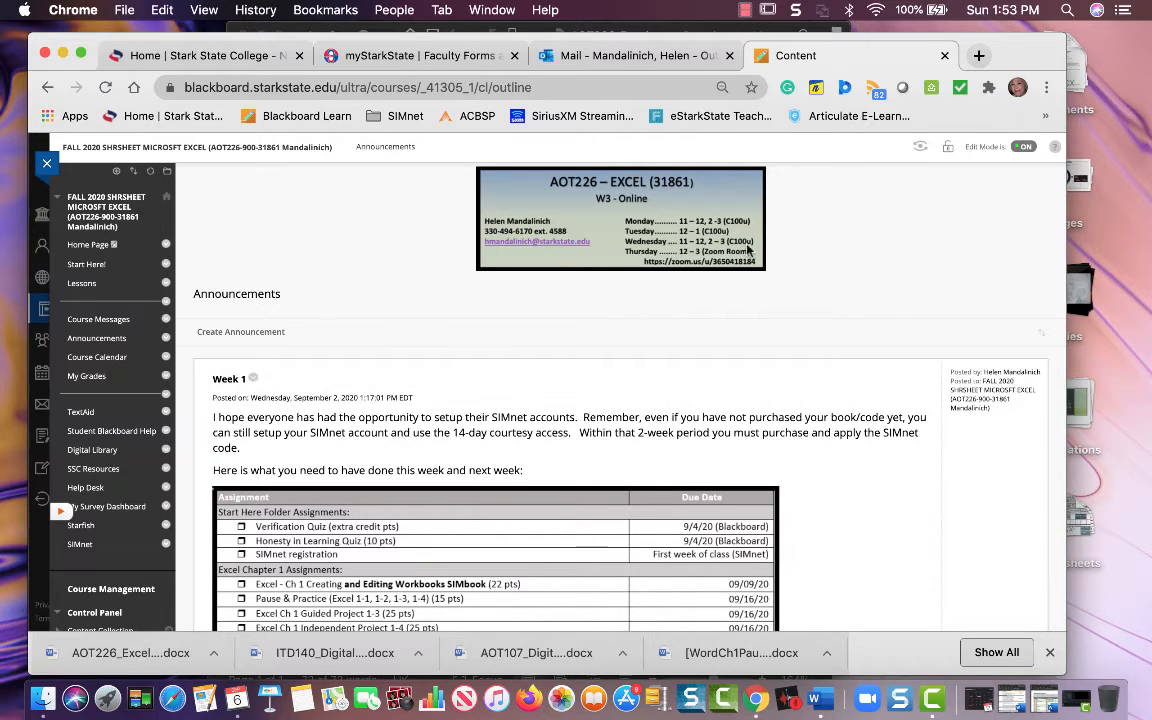
pyautogui.moveTo(700, 260)
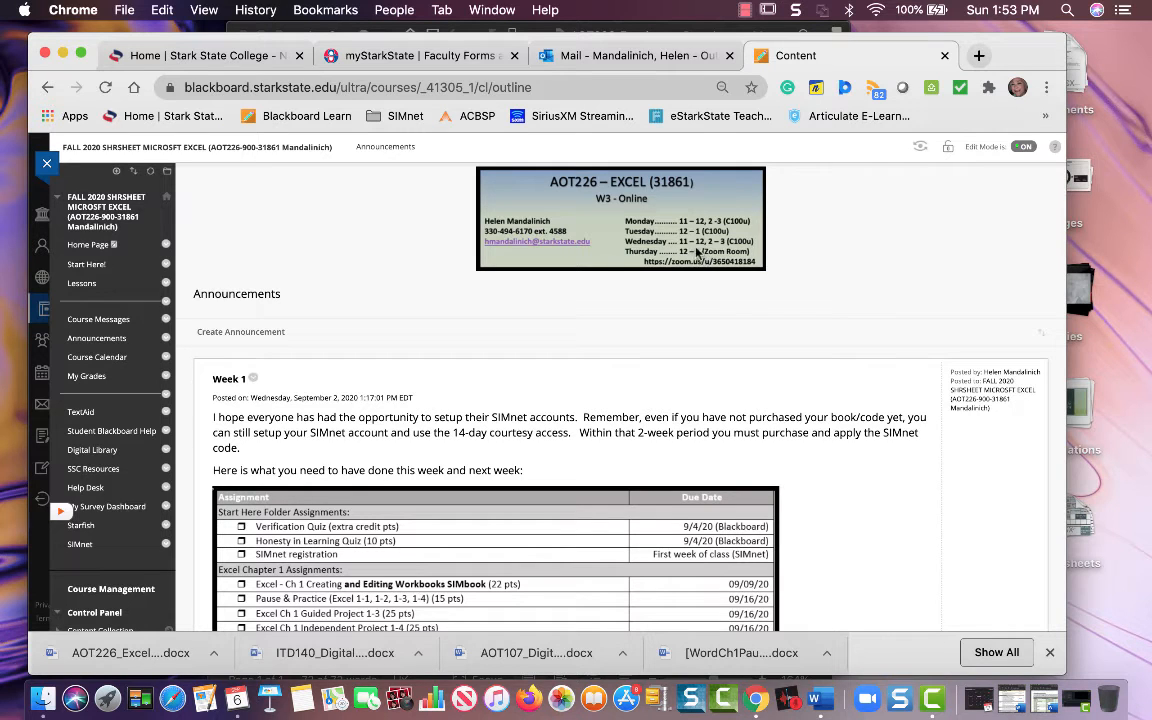
pyautogui.moveTo(704, 258)
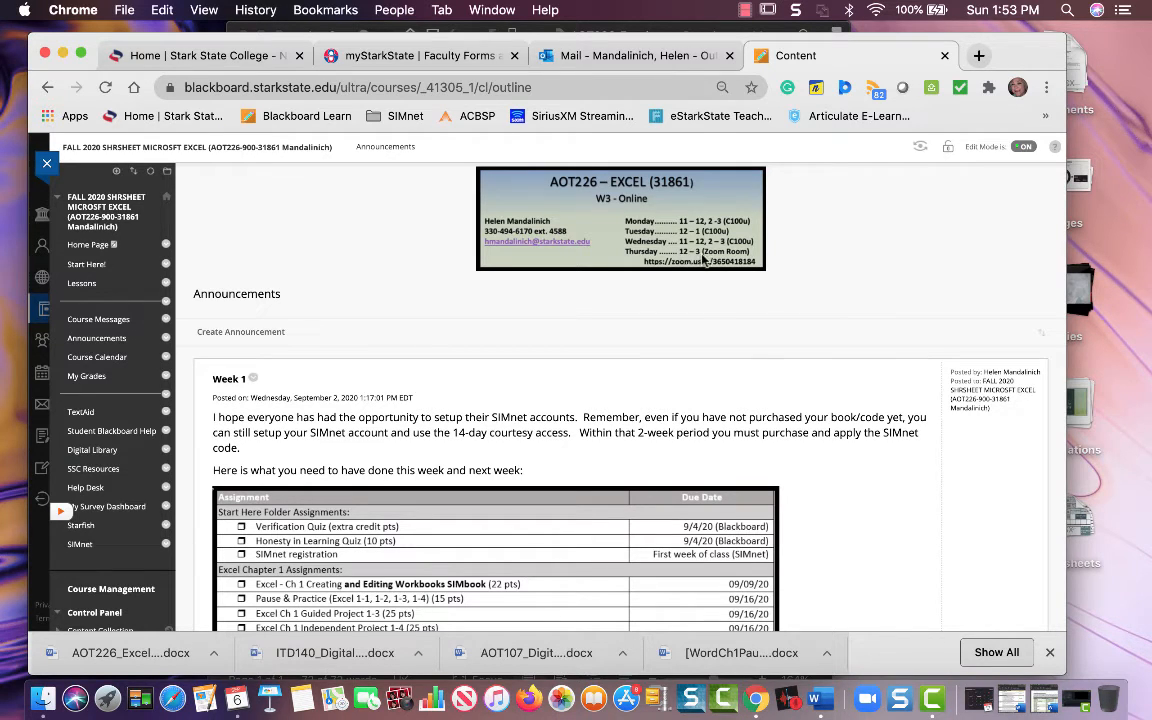
pyautogui.moveTo(760, 348)
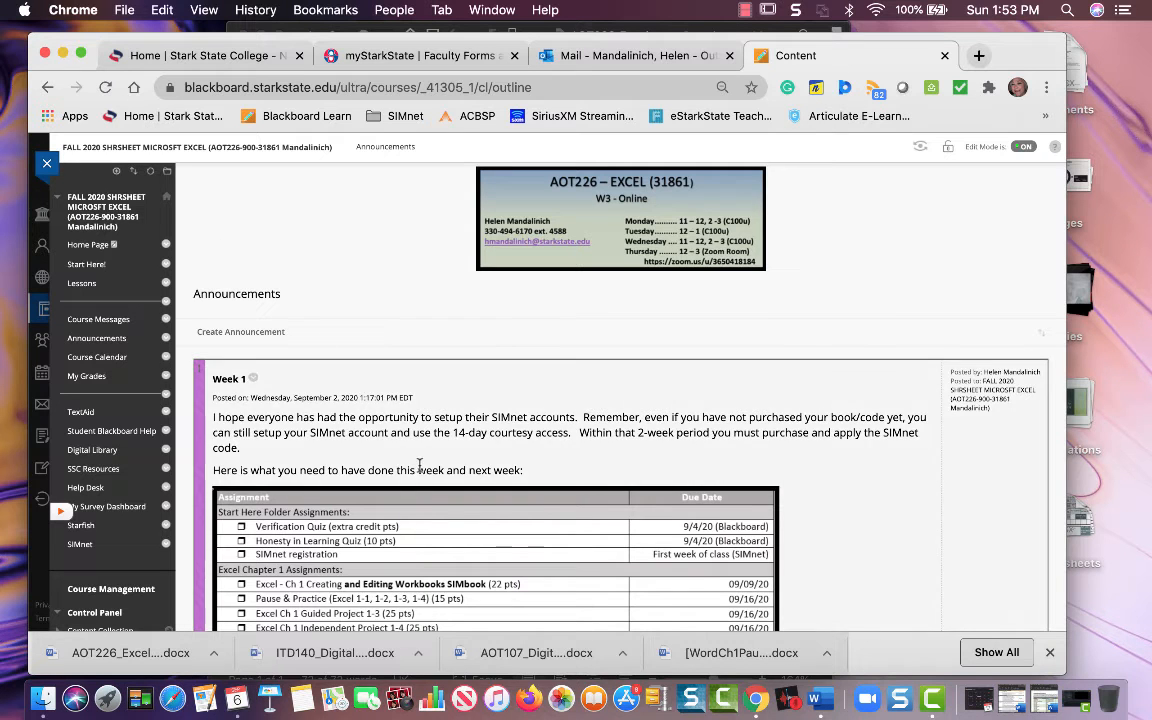
pyautogui.scroll(-3)
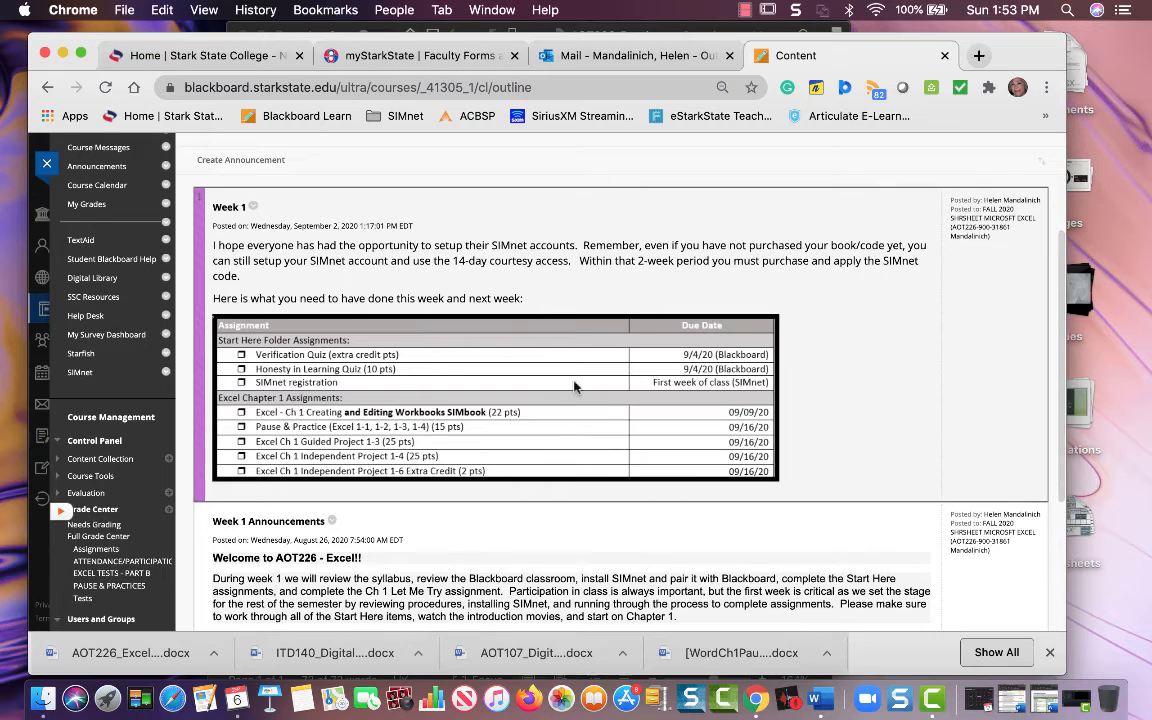
pyautogui.moveTo(222, 192)
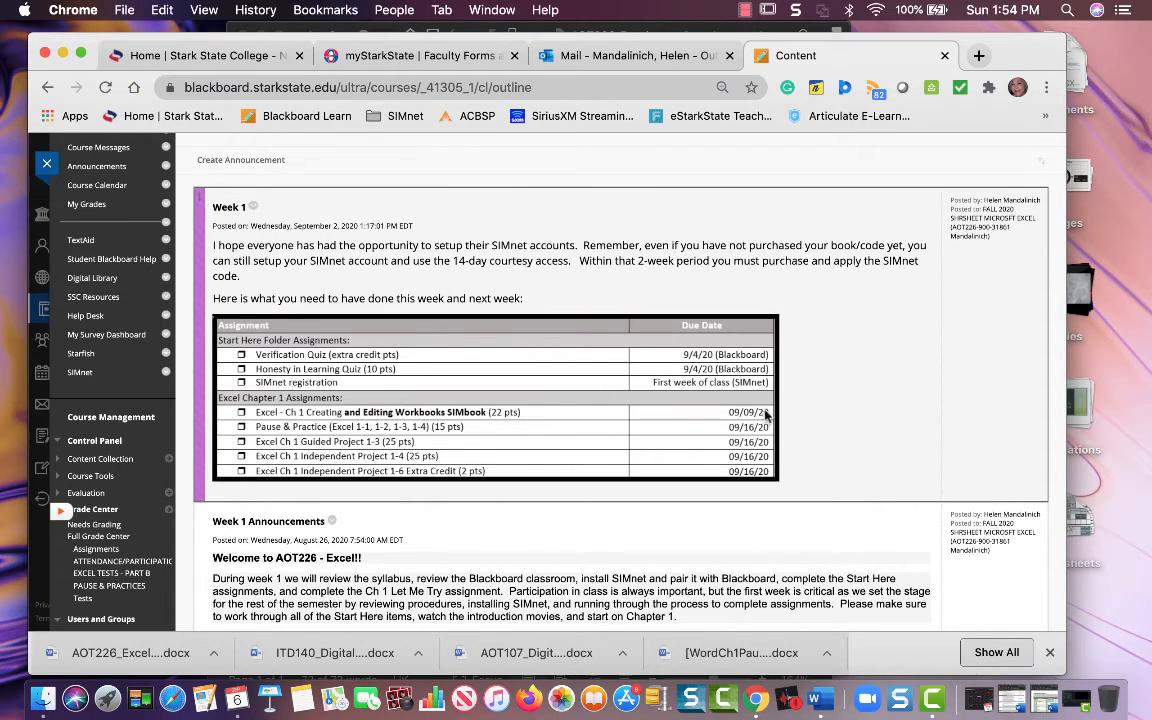
pyautogui.moveTo(716, 444)
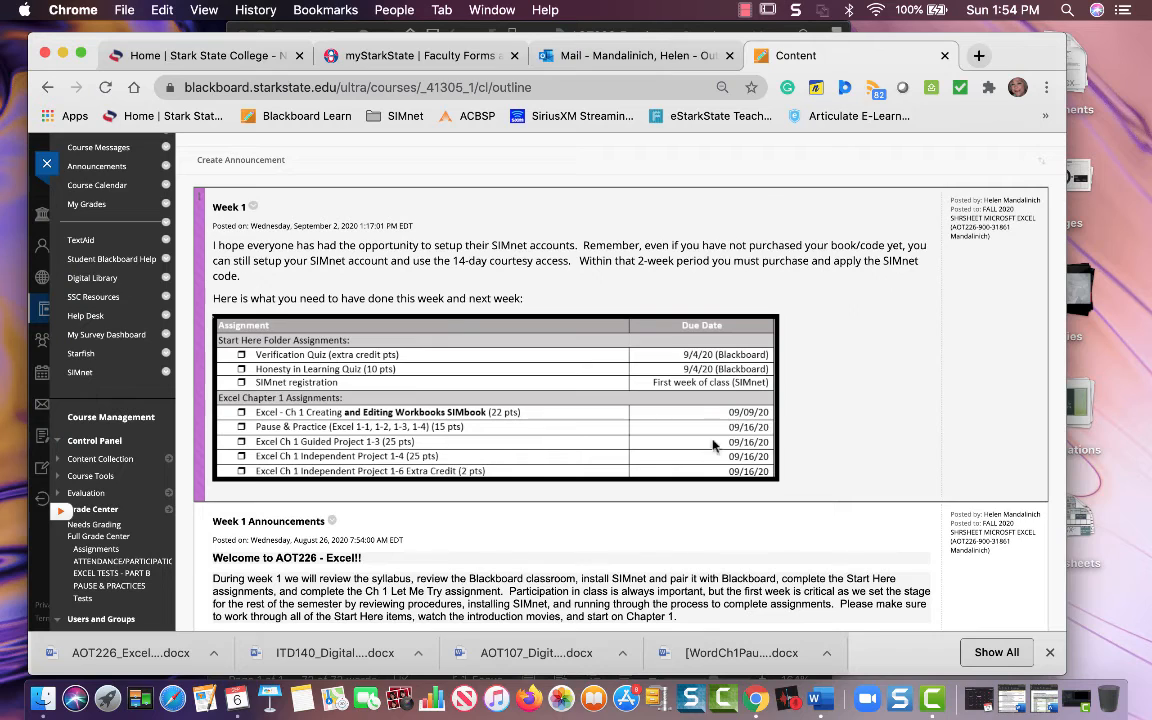
pyautogui.moveTo(464, 380)
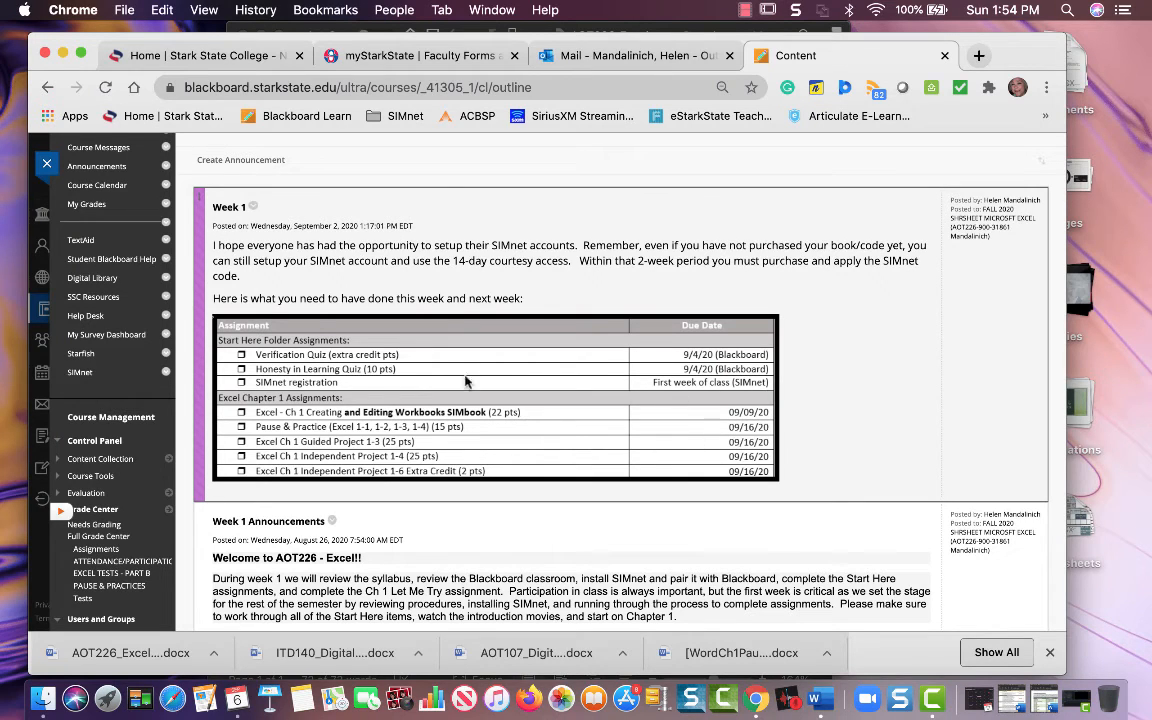
pyautogui.moveTo(694, 458)
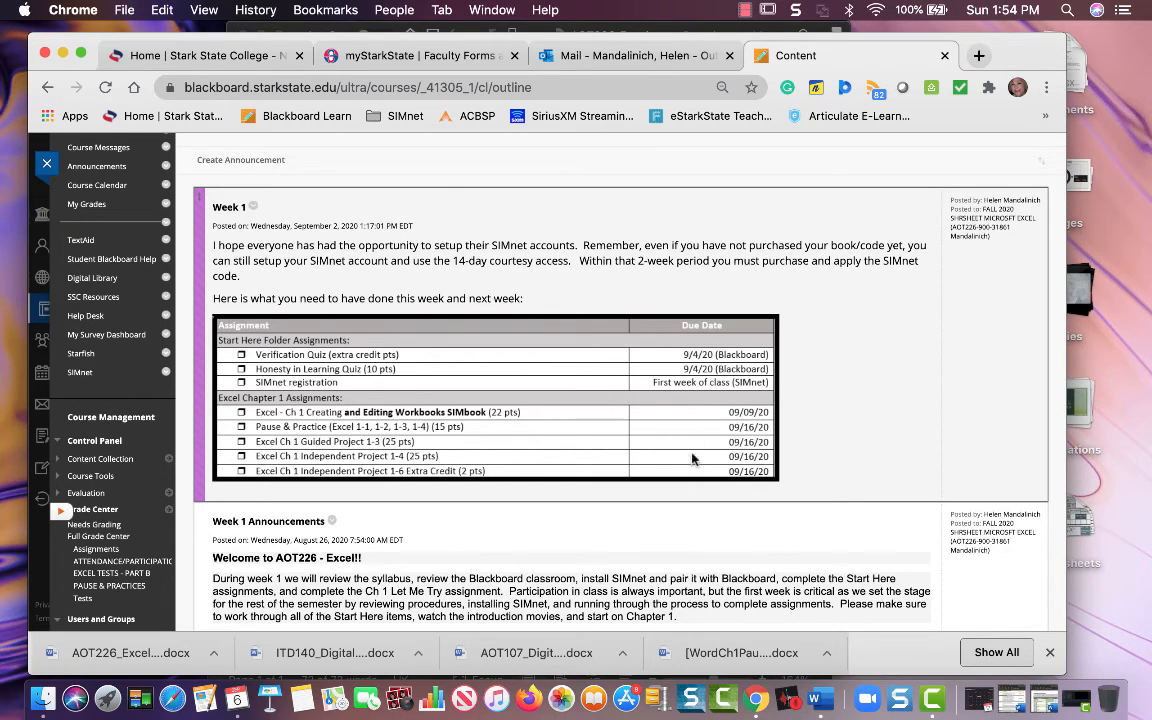
pyautogui.moveTo(790, 464)
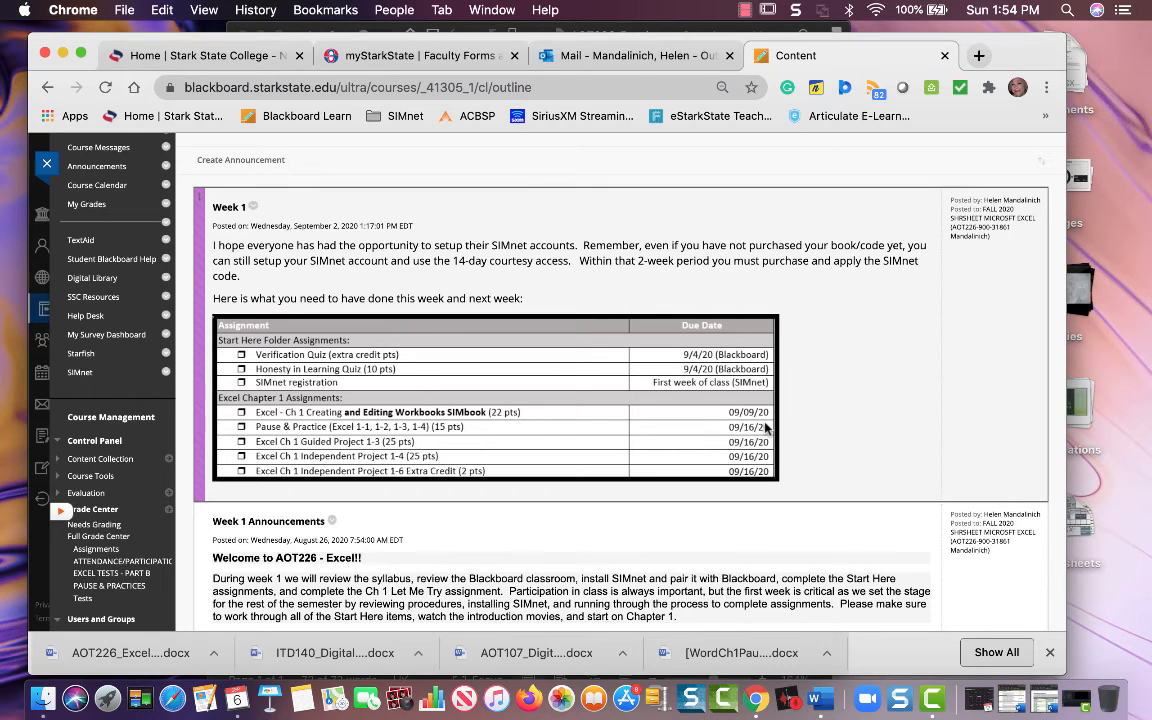
pyautogui.moveTo(760, 480)
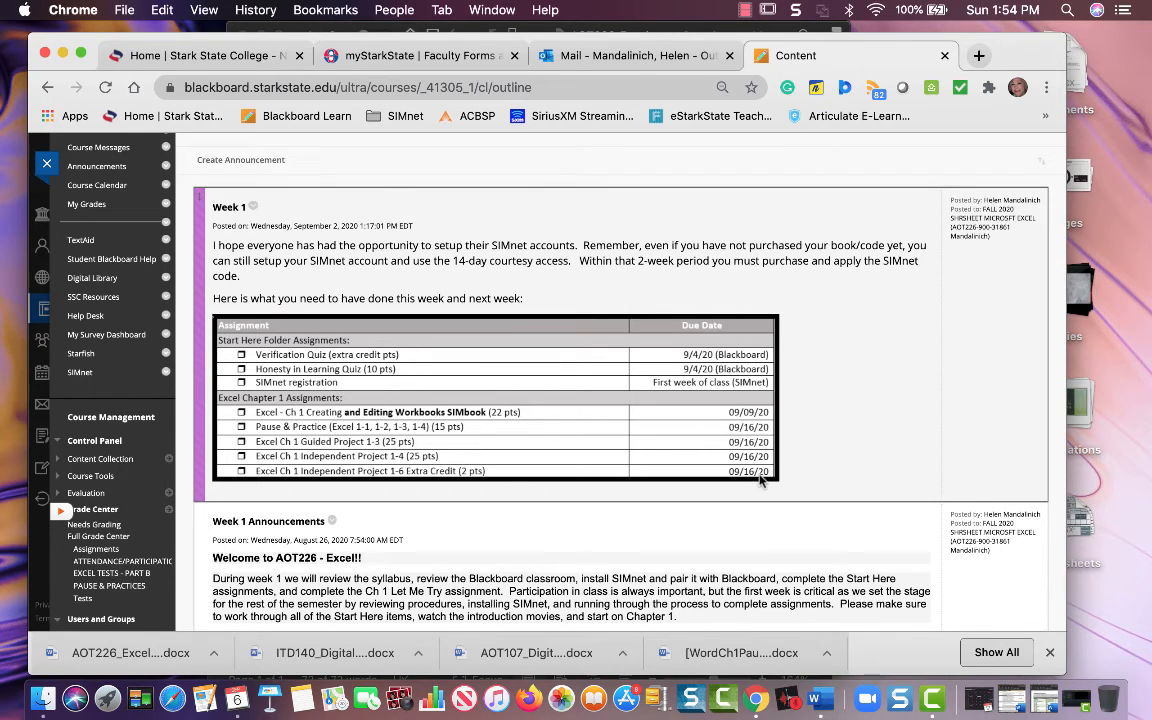
pyautogui.scroll(3)
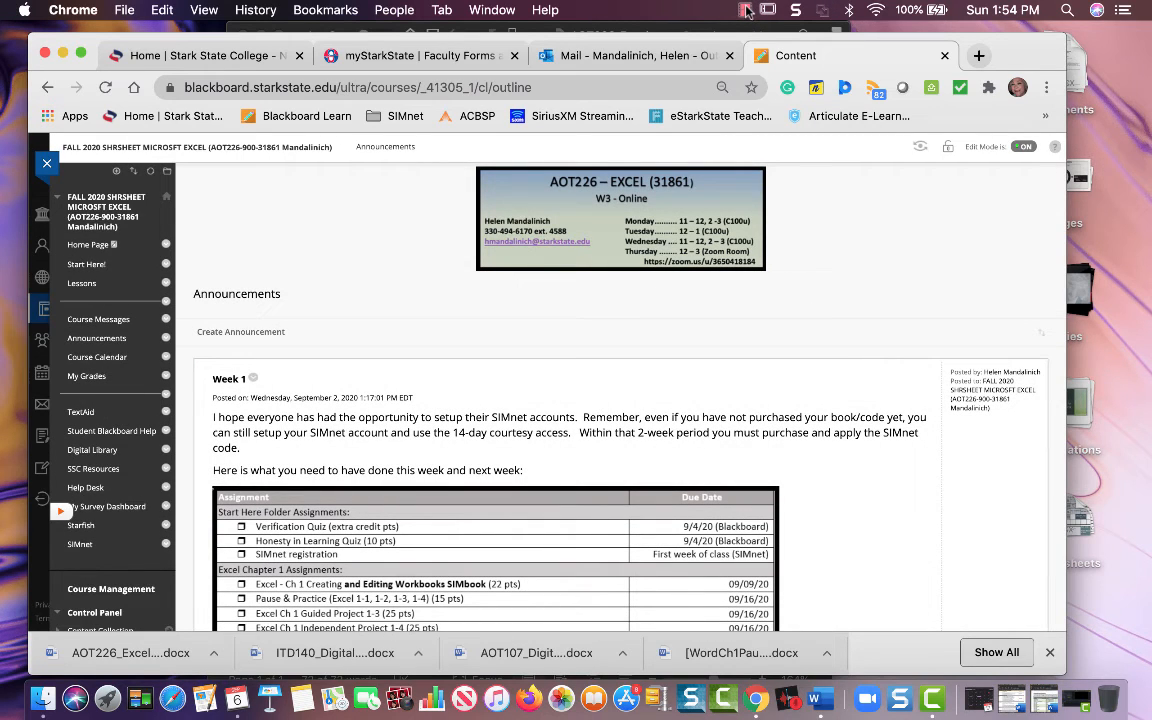
pyautogui.moveTo(568, 252)
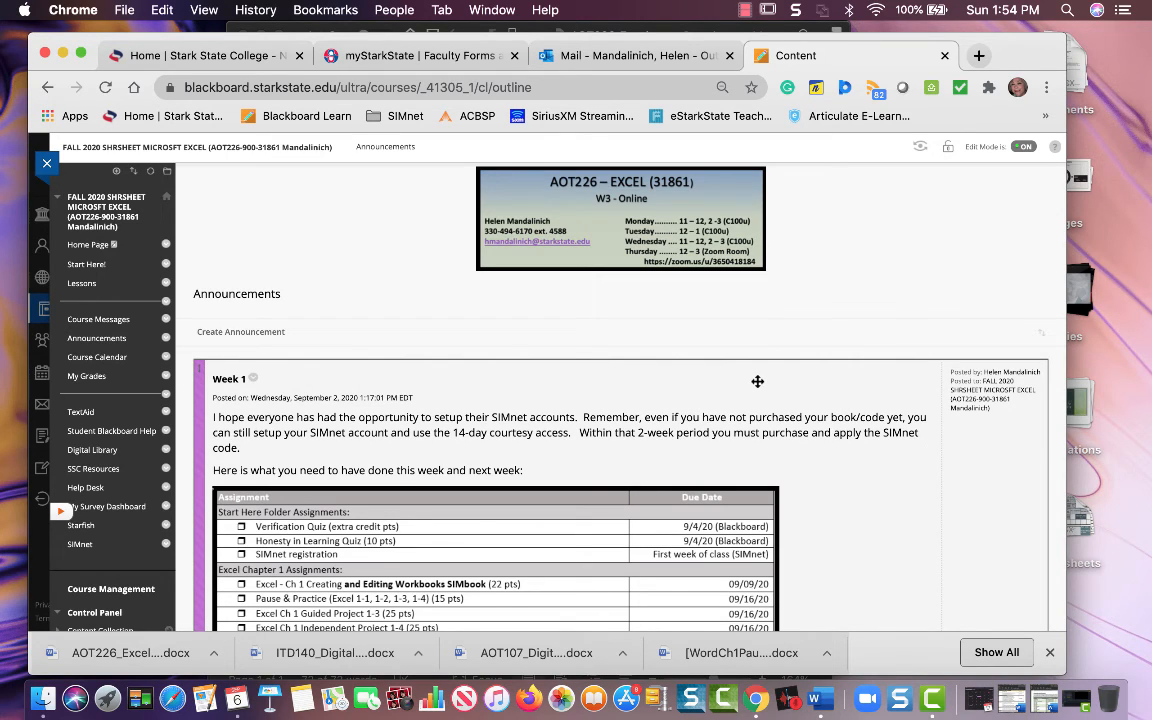
pyautogui.moveTo(848, 348)
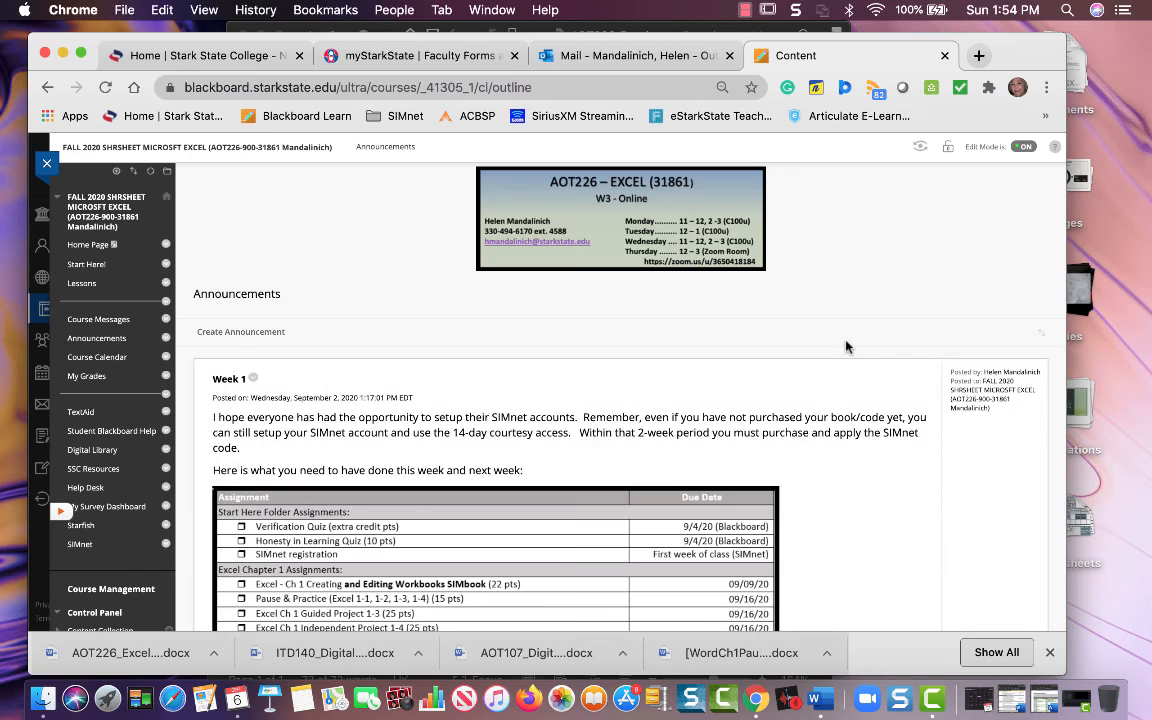